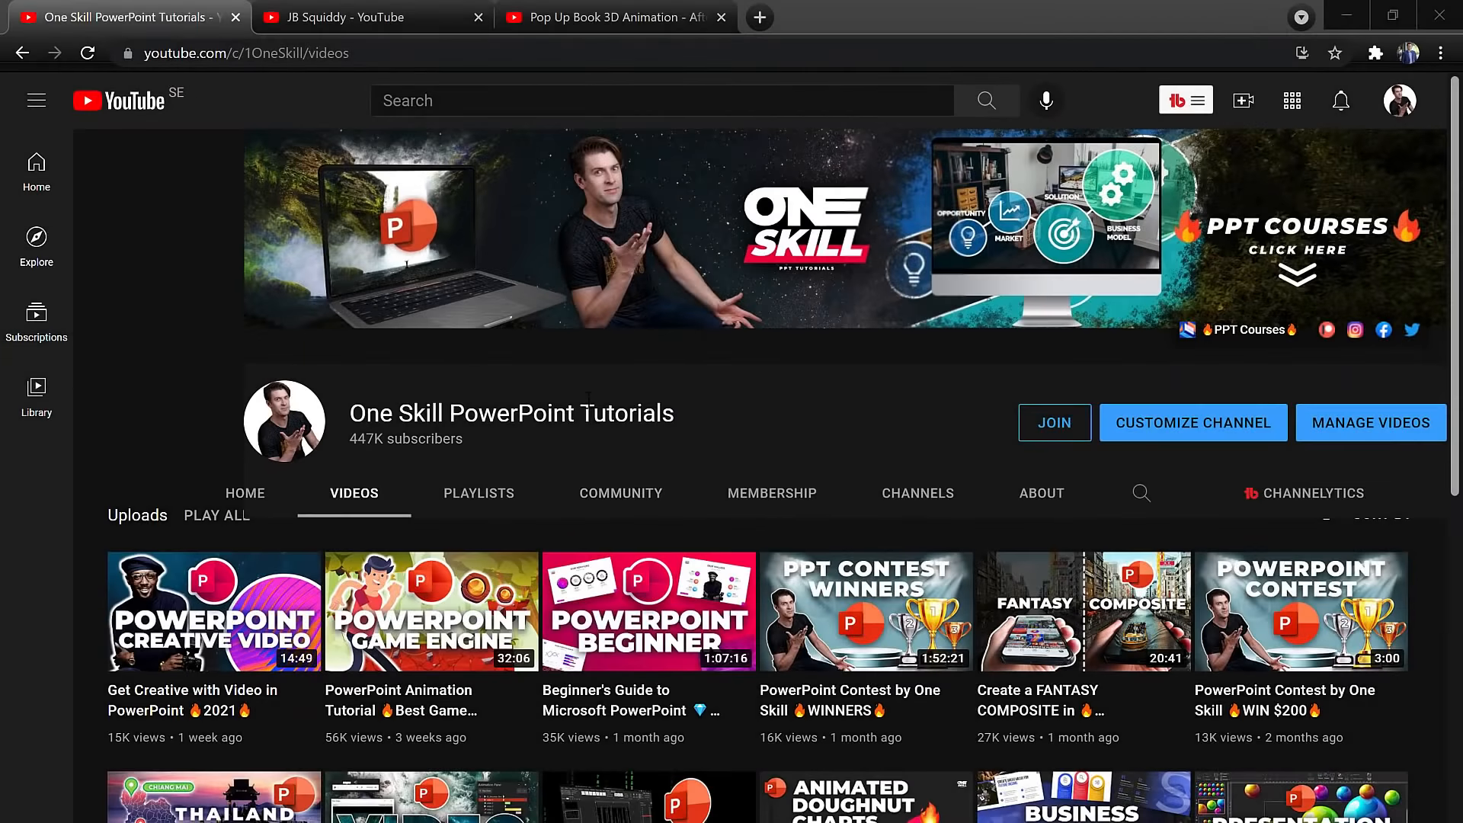
# Step: Move from the JB Squiddy channel tab to the Pop Up Book 3D Animation video and play it
pyautogui.click(364, 16)
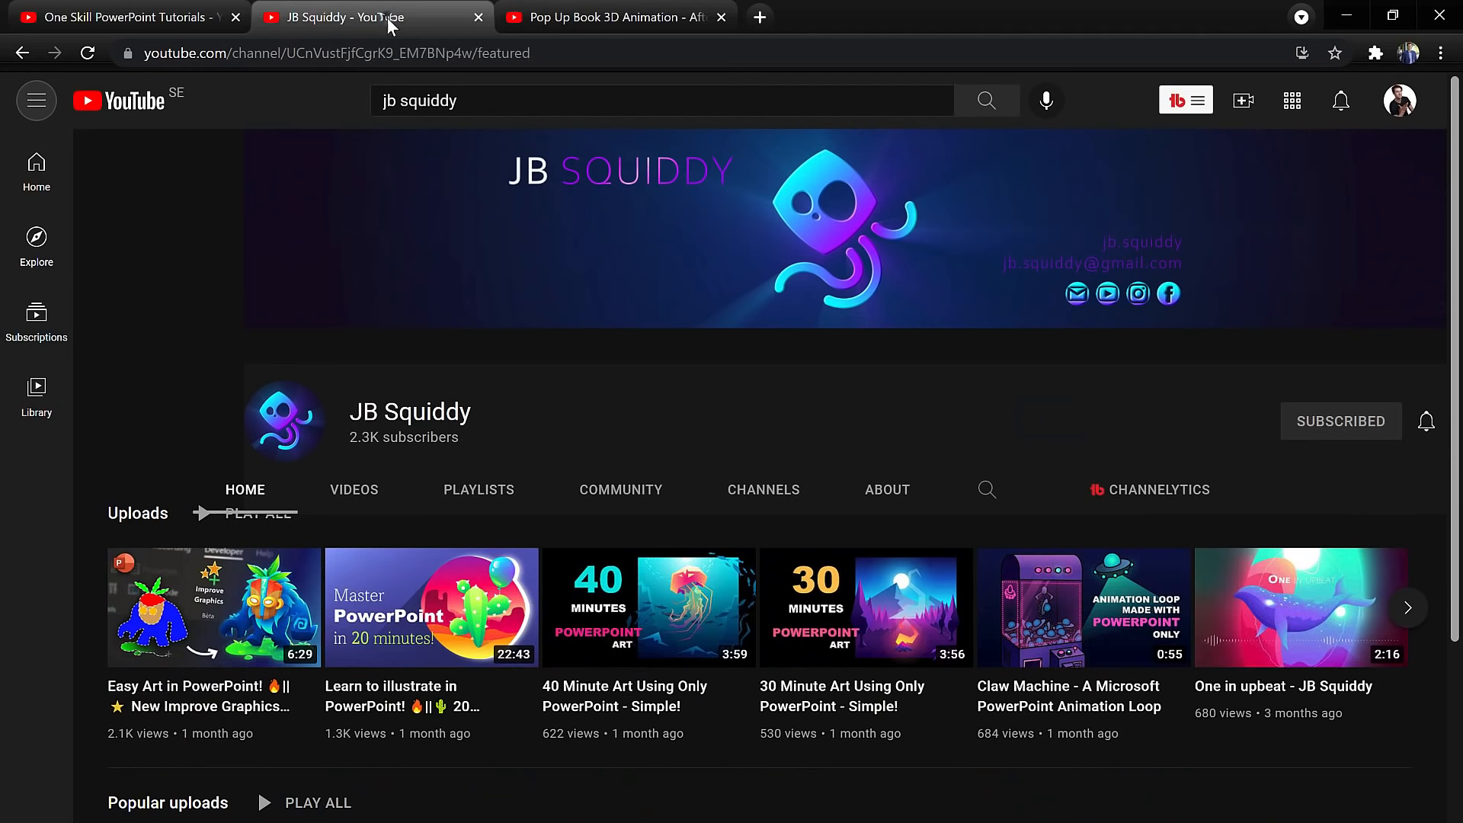
pyautogui.click(607, 17)
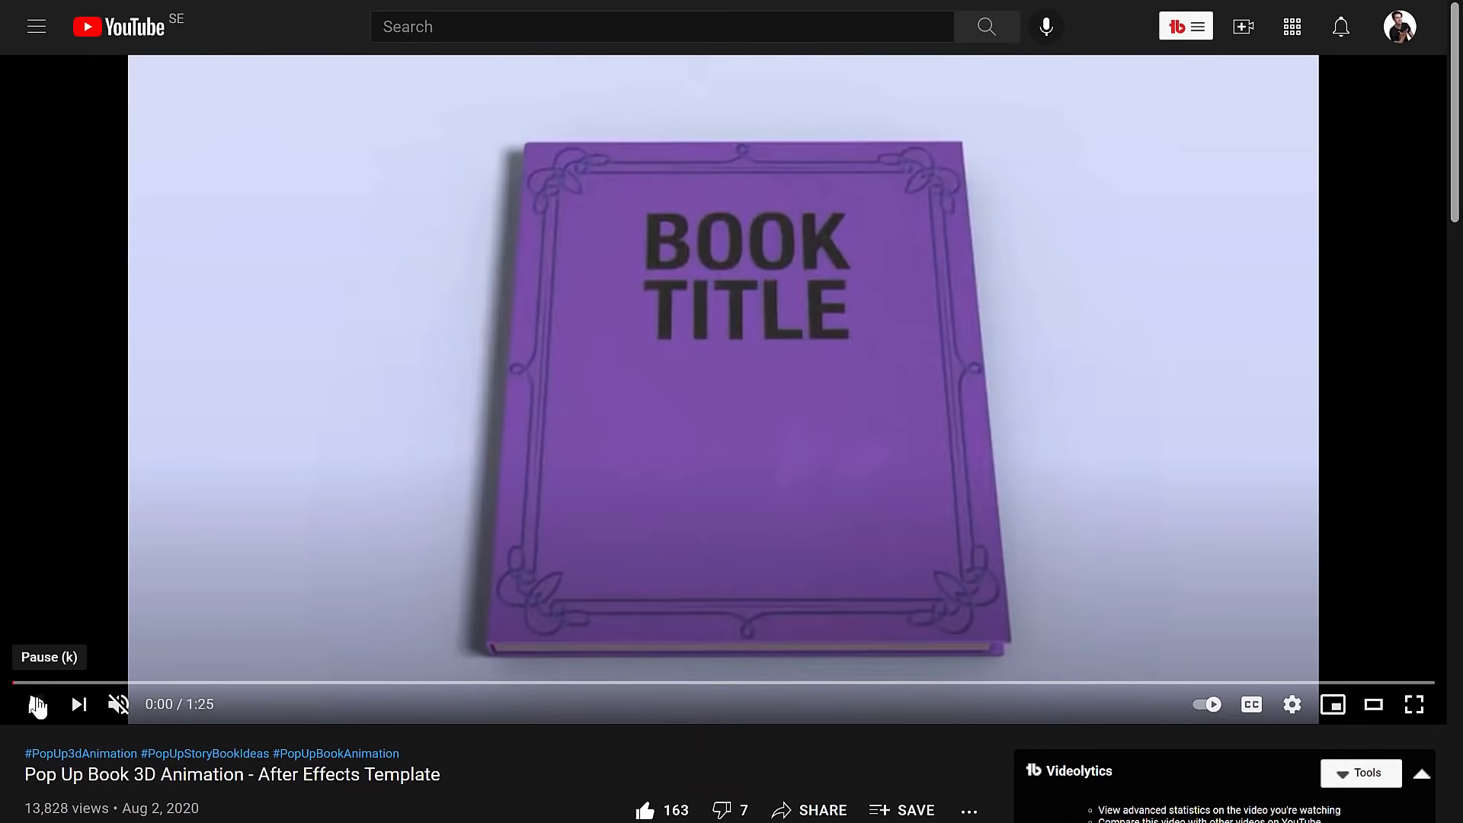
pyautogui.click(37, 703)
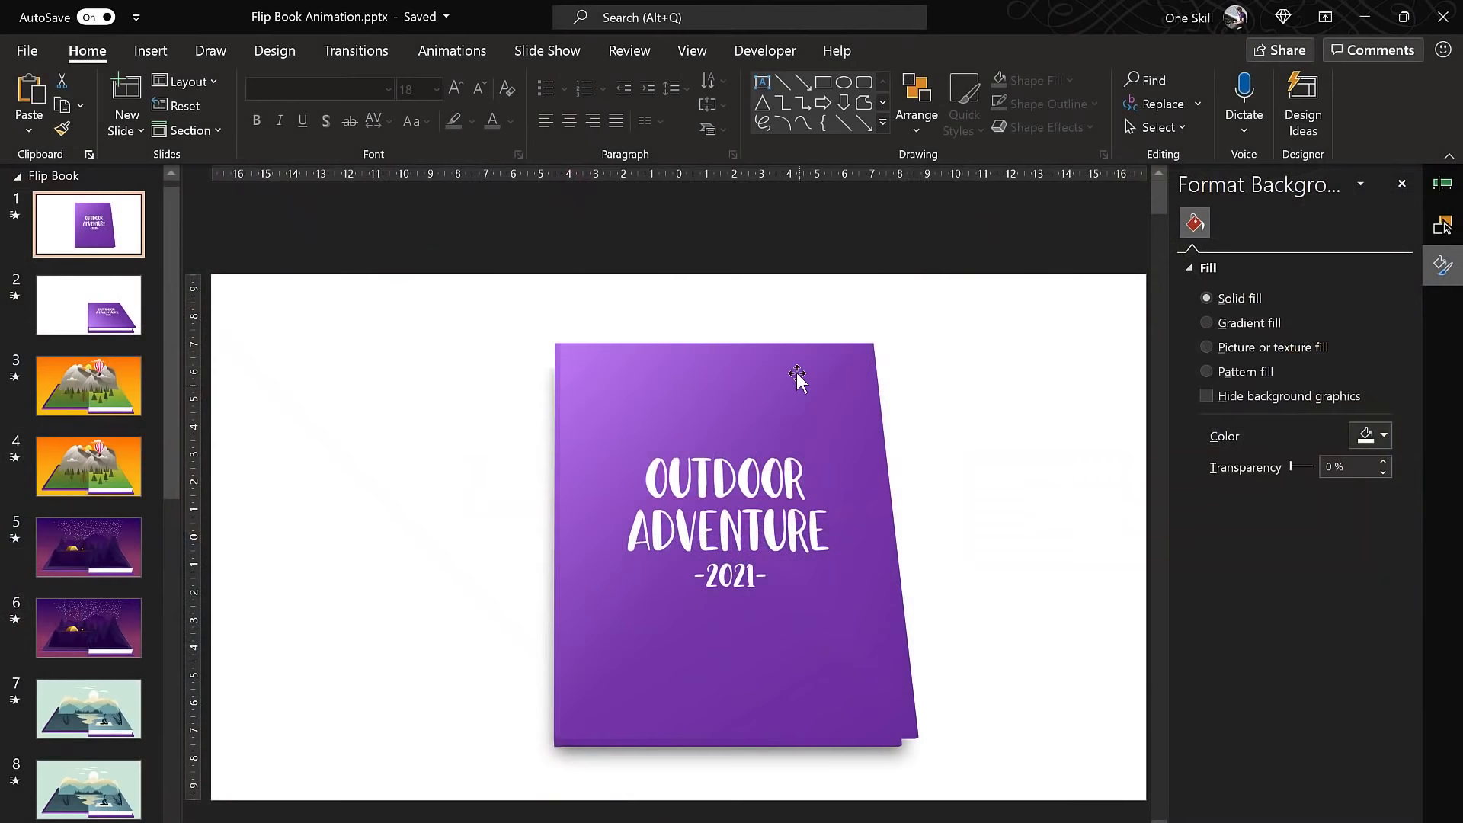
pyautogui.moveTo(834, 462)
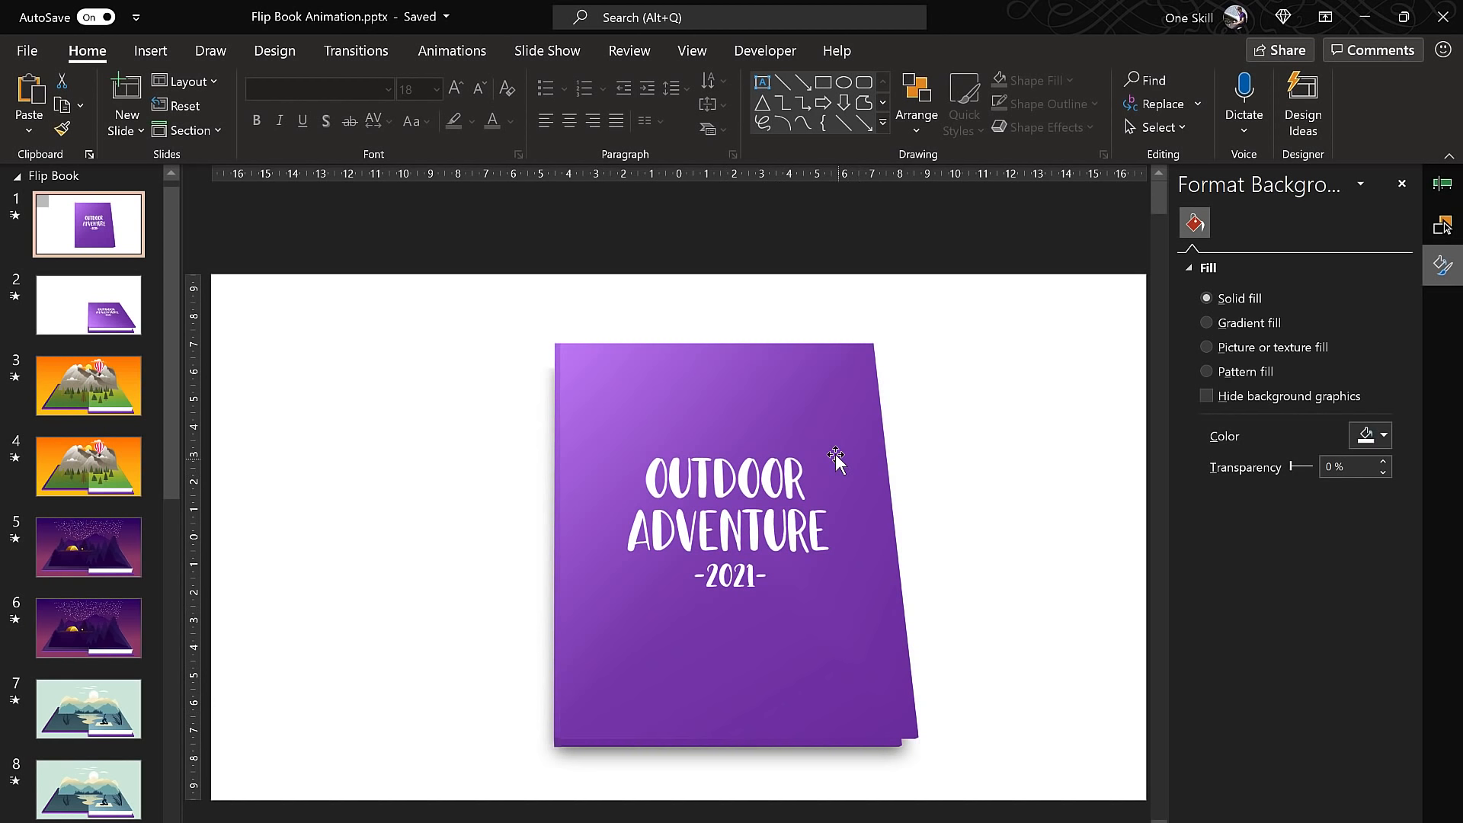
pyautogui.moveTo(582, 585)
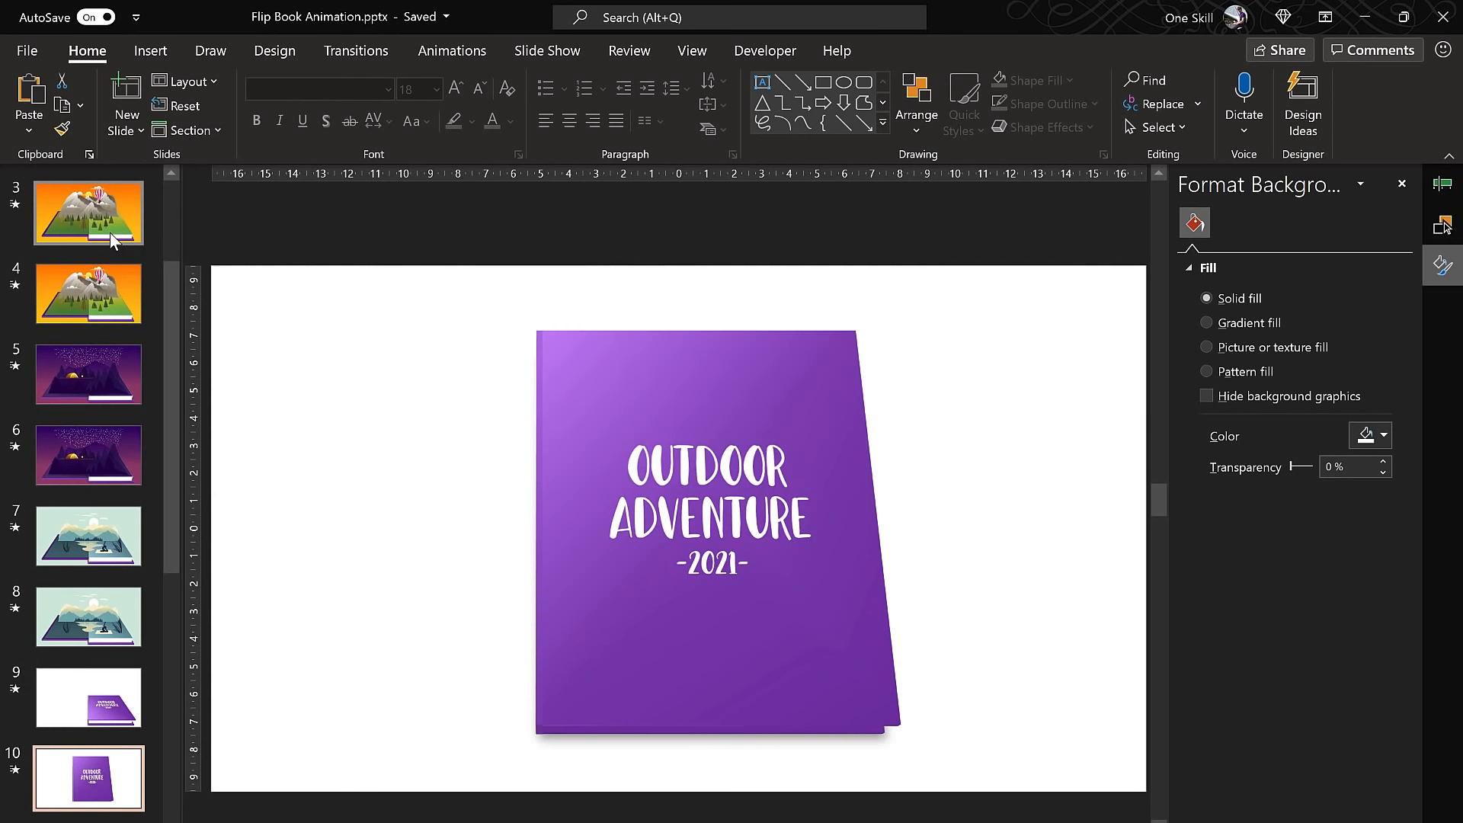
# Step: Scroll to mountain slide 12, preview its Page Curl transition, then select a tree
pyautogui.scroll(-3)
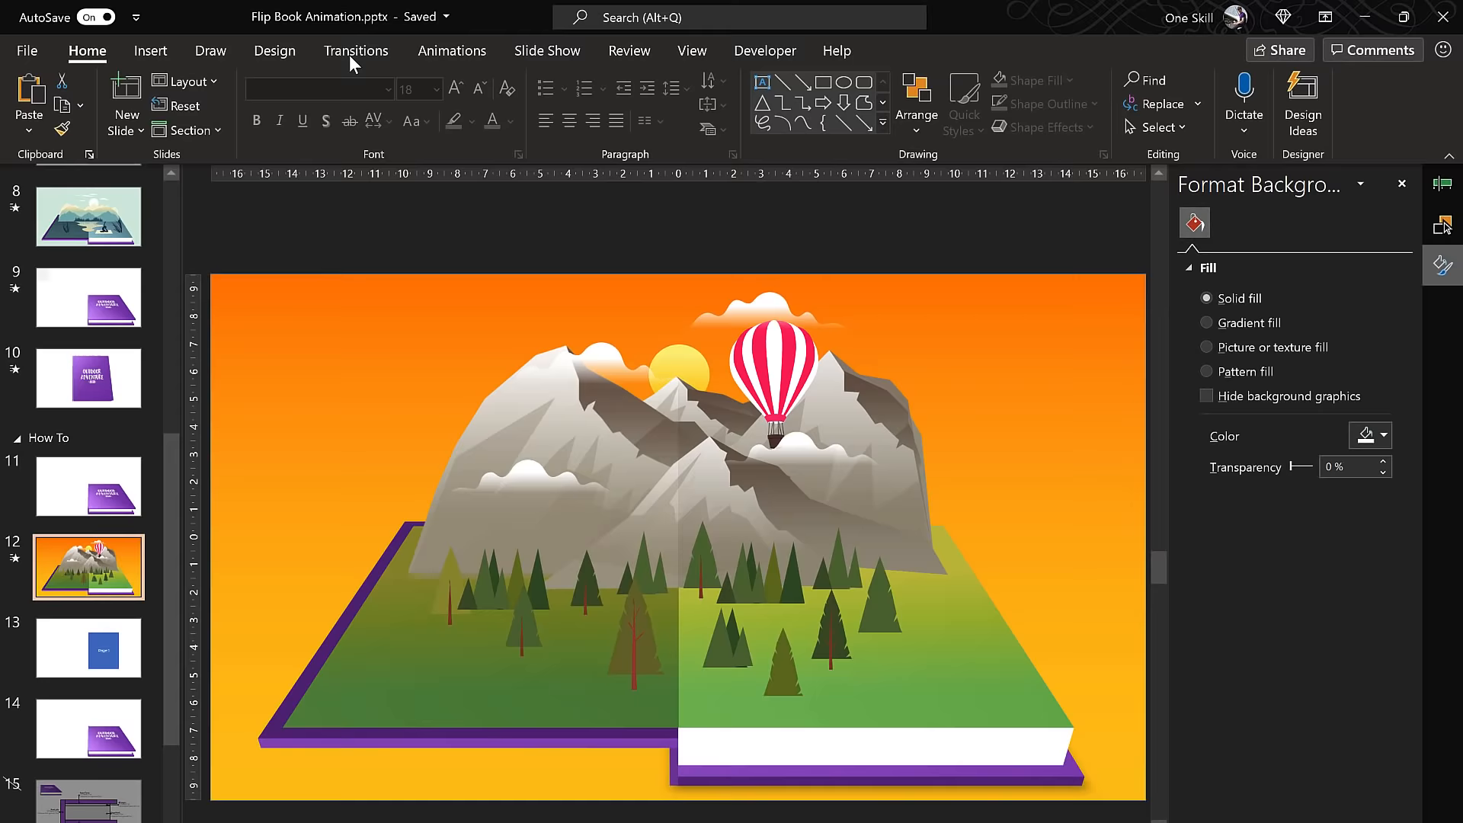
pyautogui.click(356, 50)
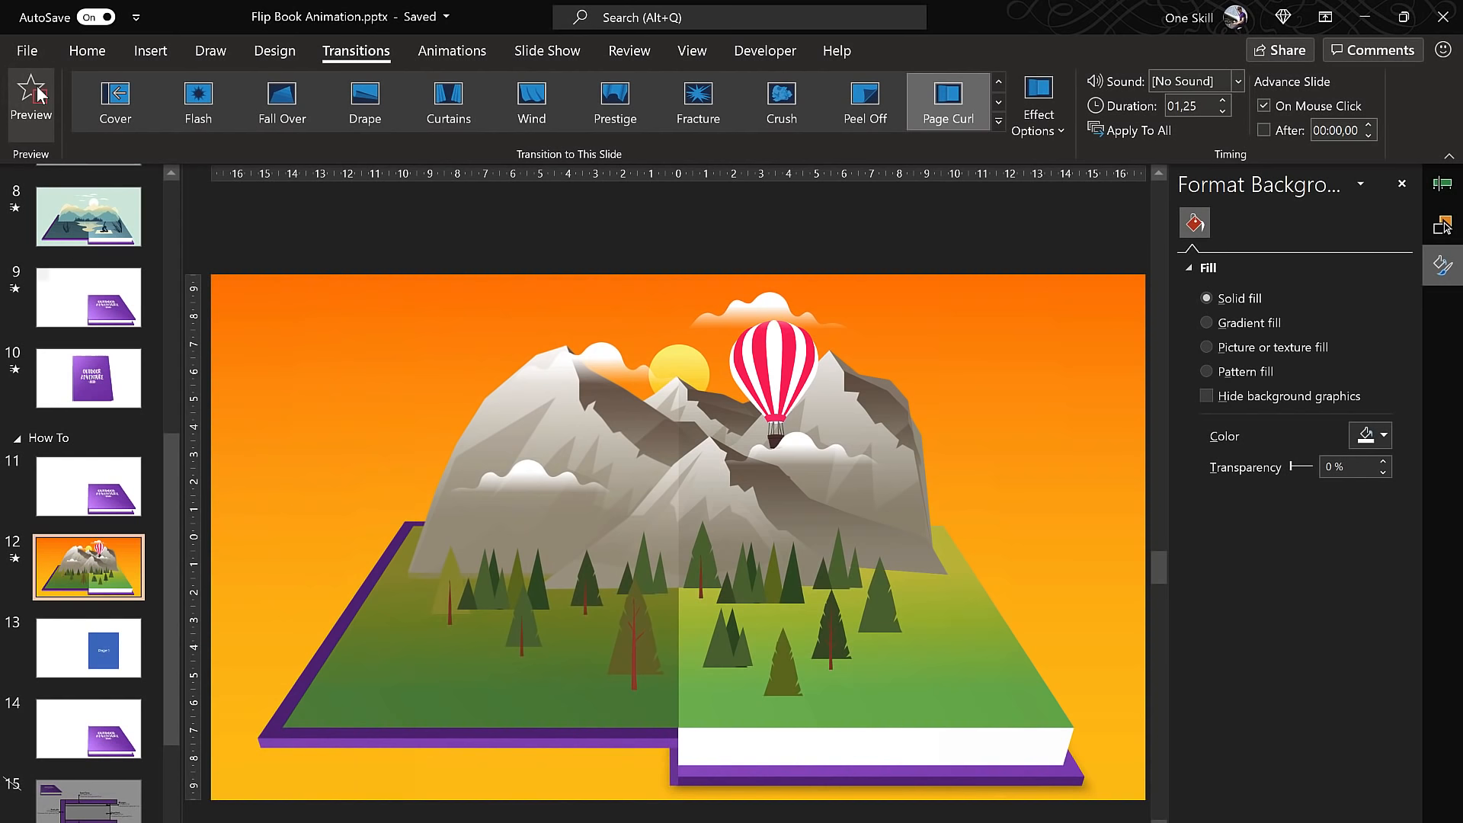
pyautogui.click(31, 101)
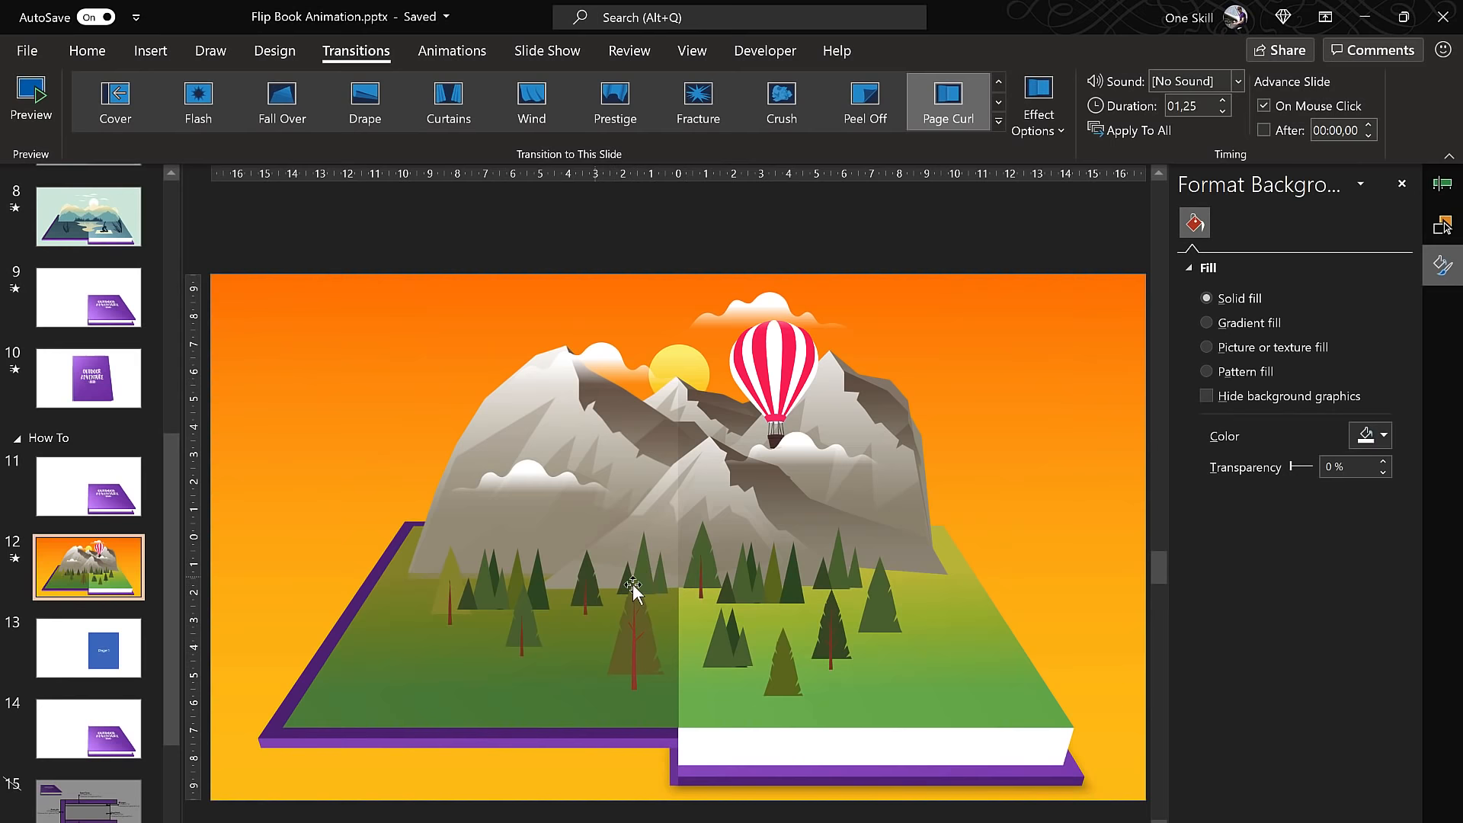
pyautogui.click(88, 648)
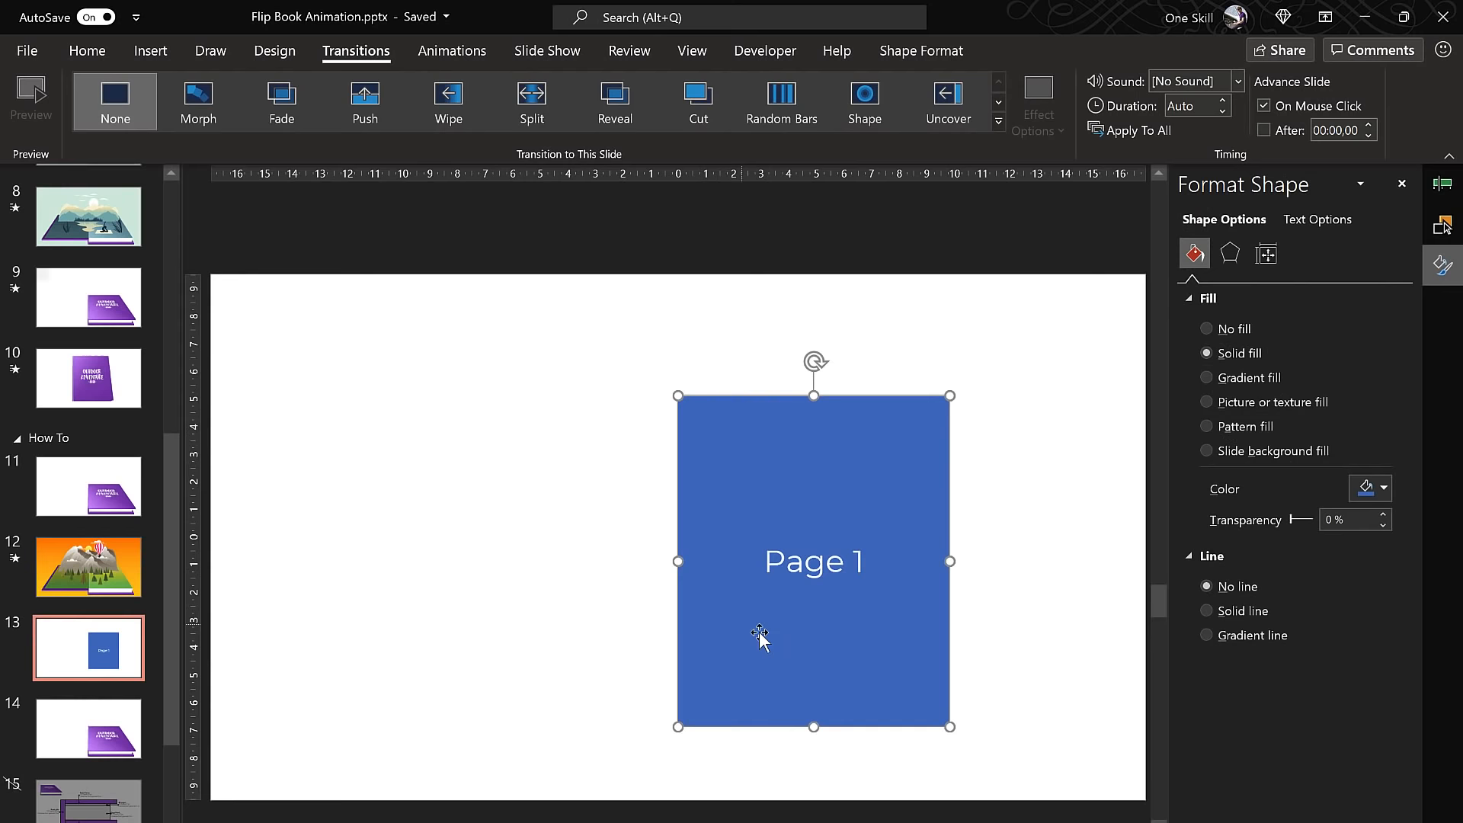
# Step: Give the blue Page 1 rectangle a Perspective 3-D rotation preset
pyautogui.click(1442, 224)
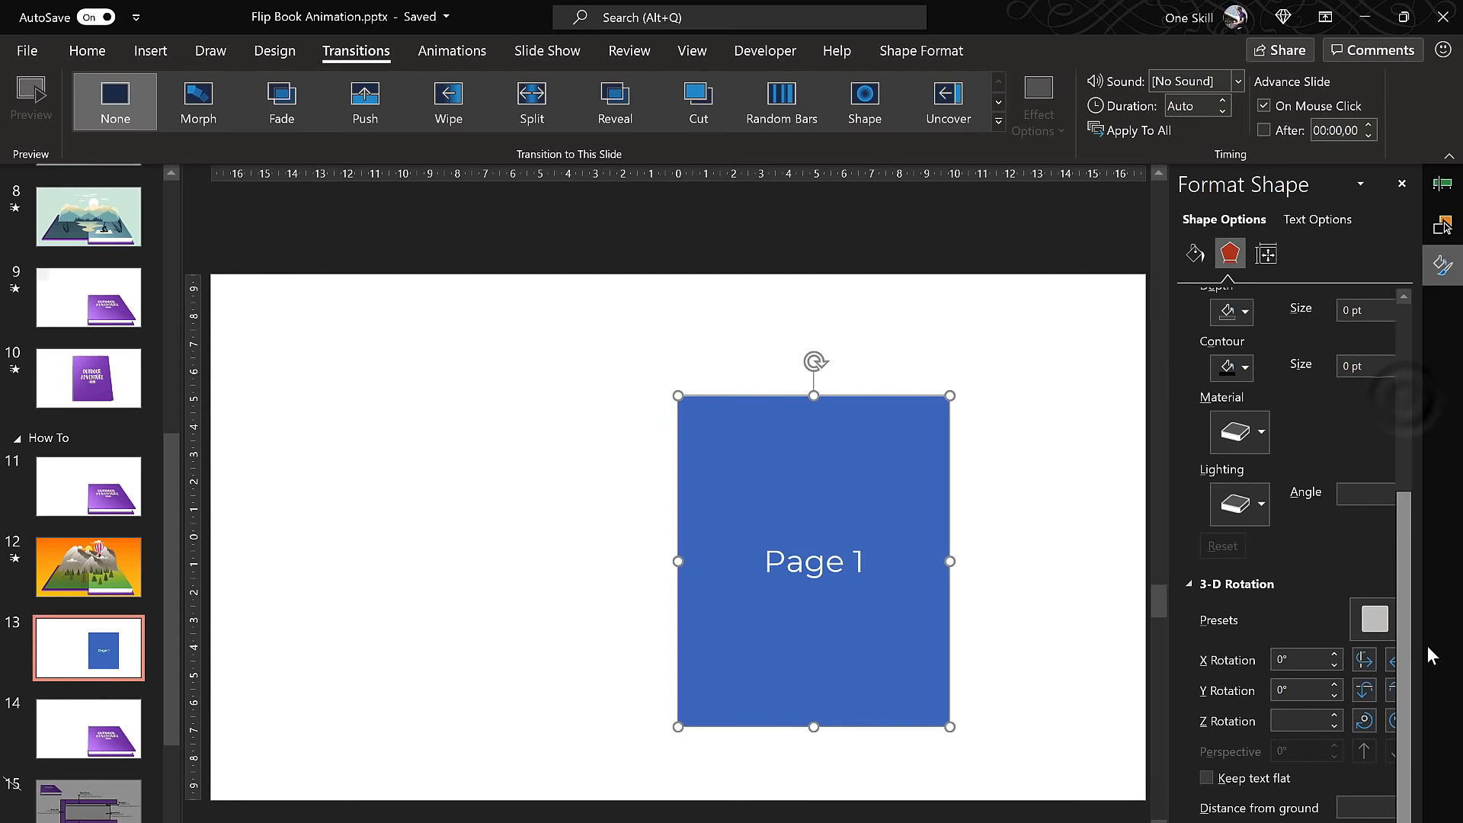
pyautogui.click(1372, 619)
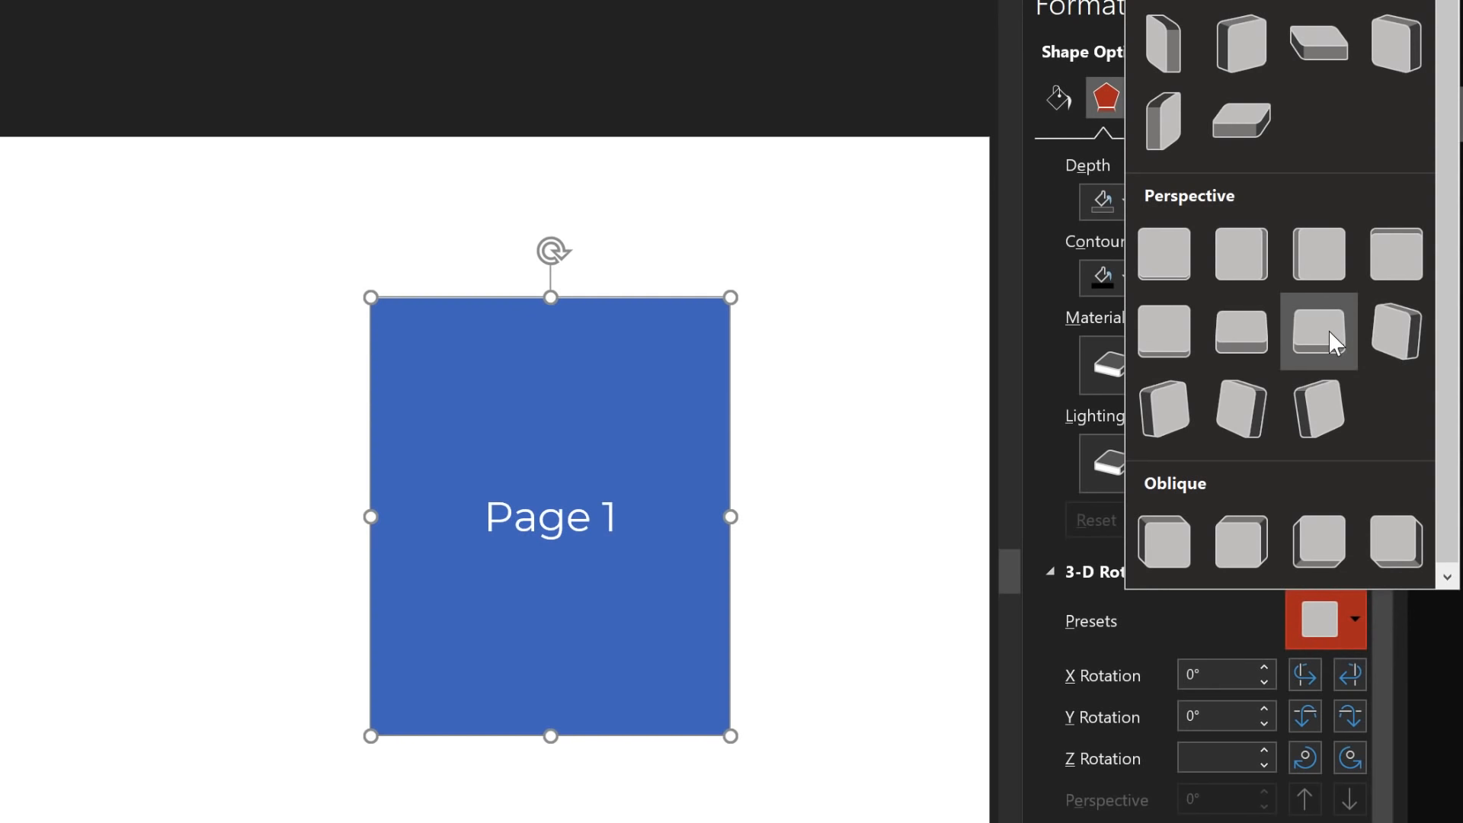
pyautogui.click(1318, 333)
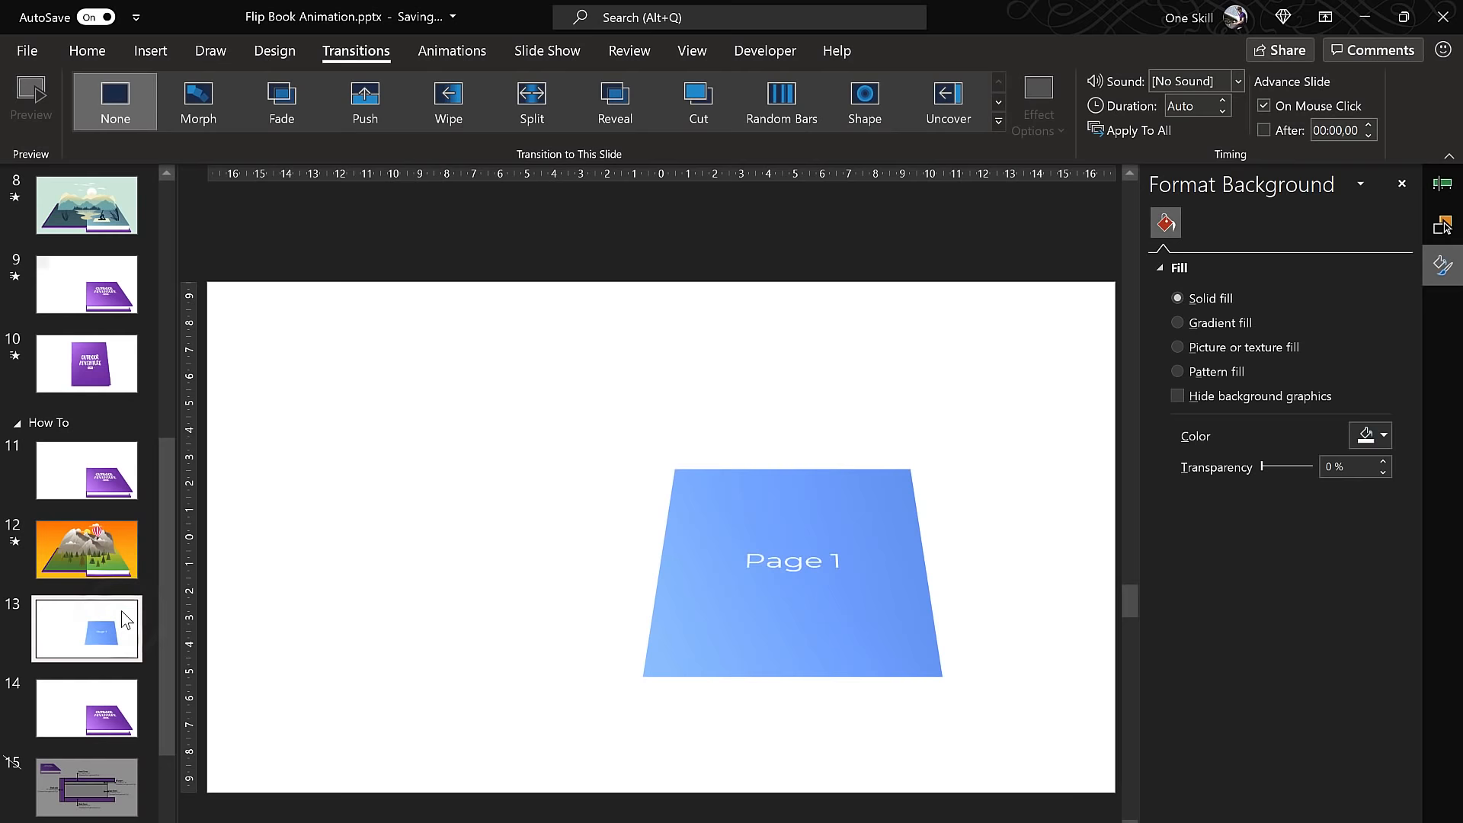
# Step: Select the Page 1 slide 13 thumbnail to duplicate it
pyautogui.click(86, 707)
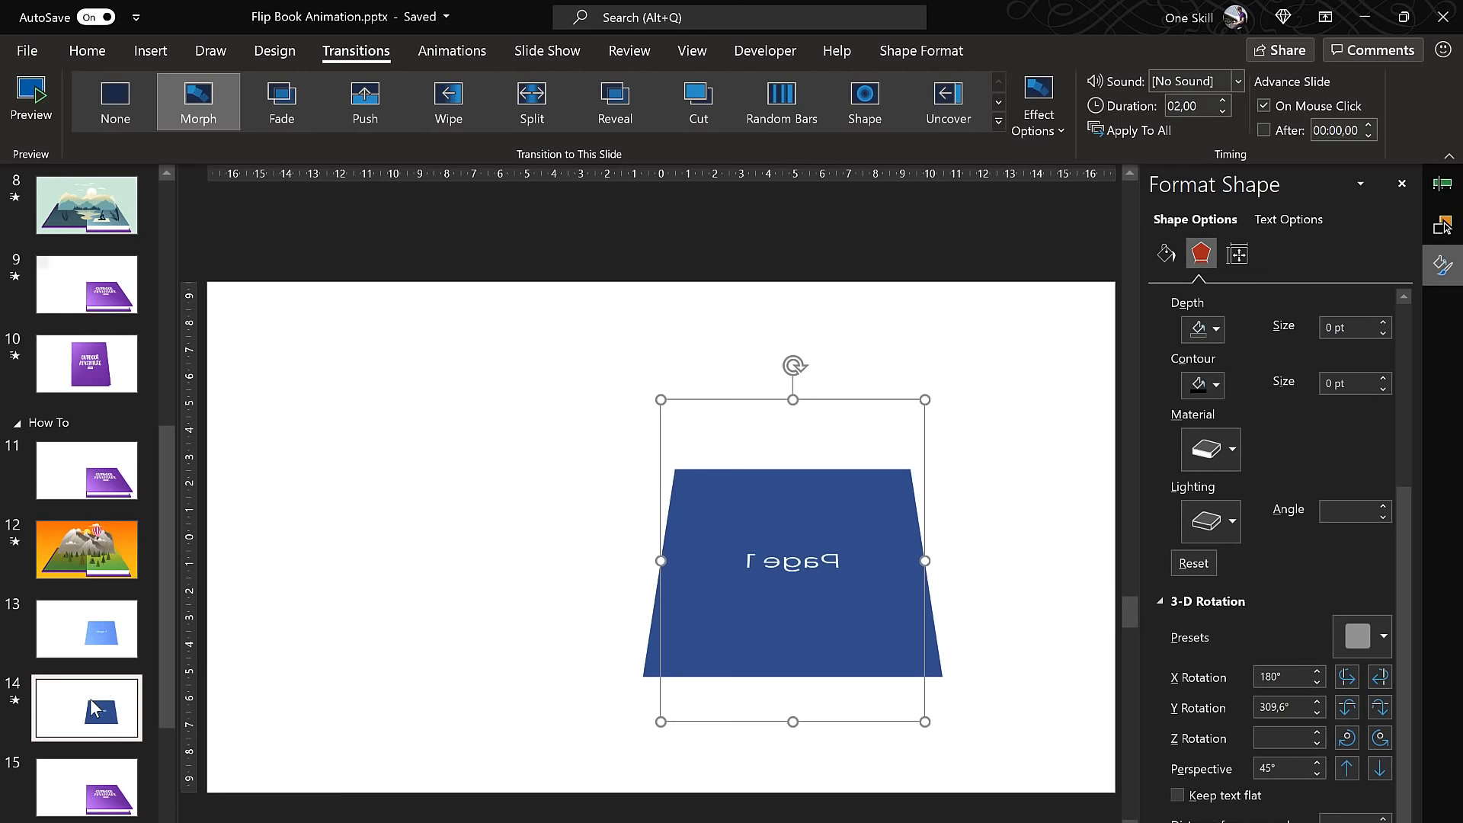
# Step: Return to slide 13's Page 1 shape and bring up its 3-D rotation presets
pyautogui.click(1164, 254)
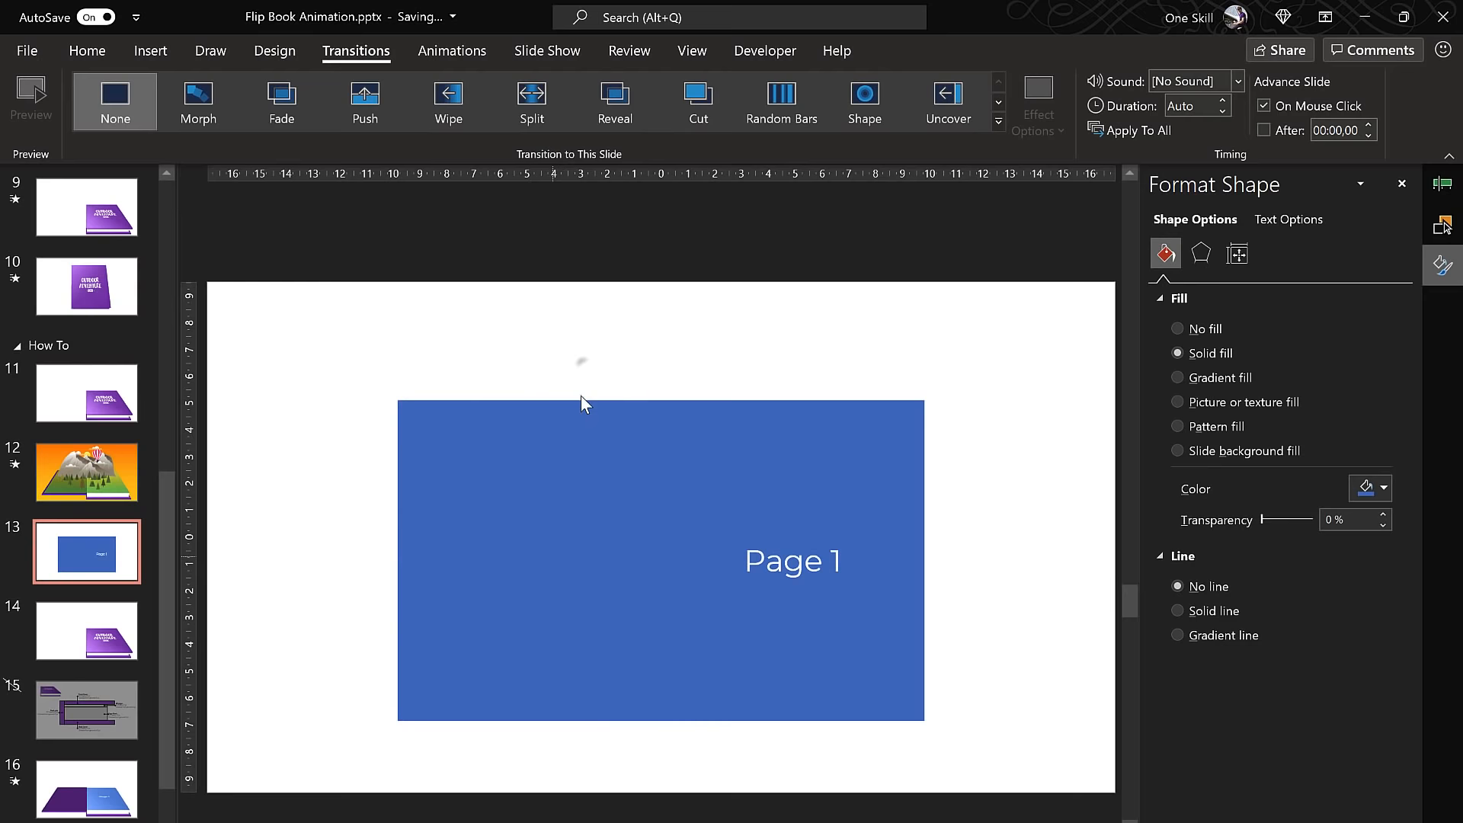
pyautogui.rightClick(660, 560)
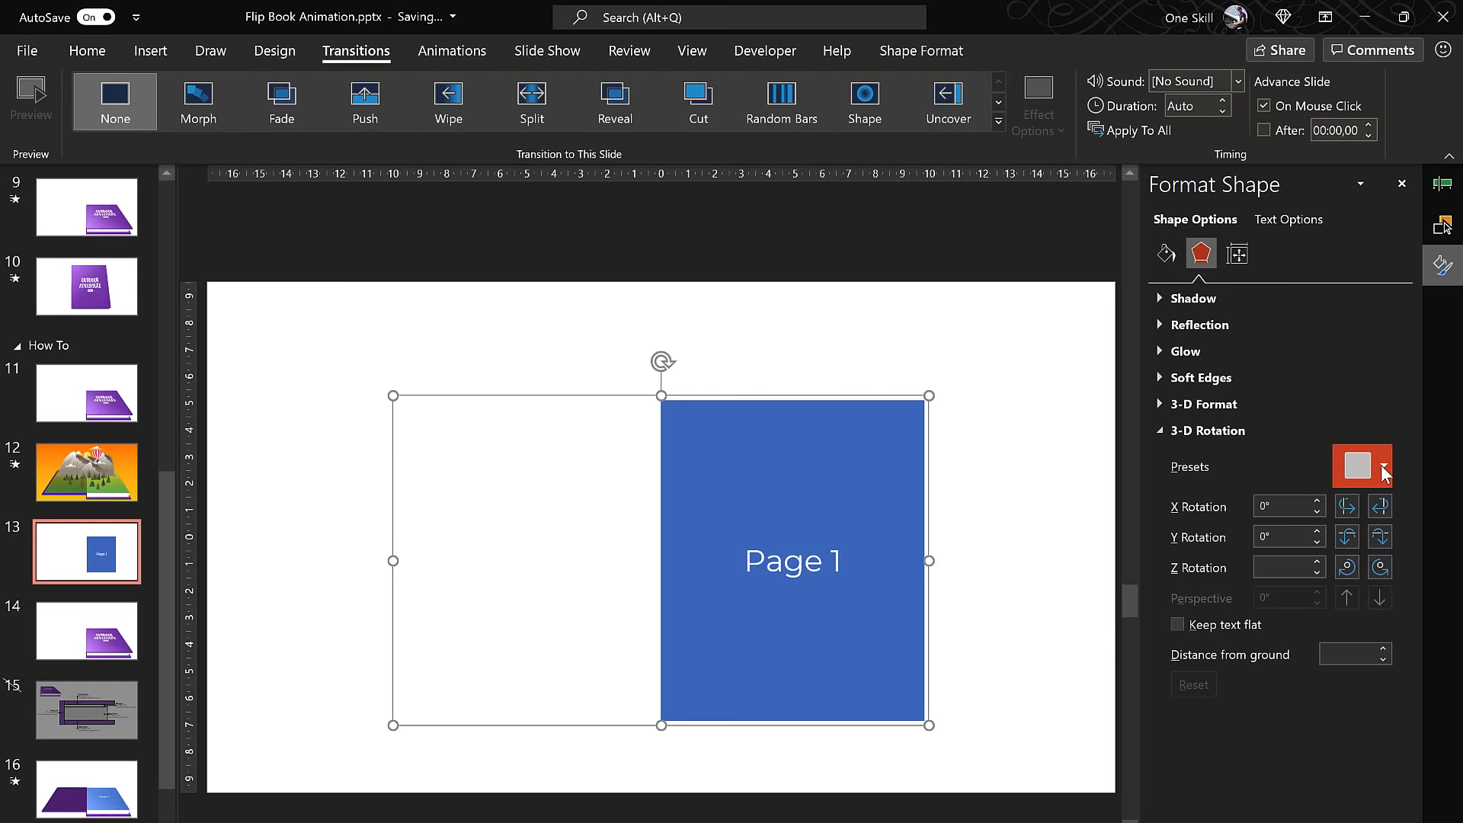
pyautogui.click(1359, 465)
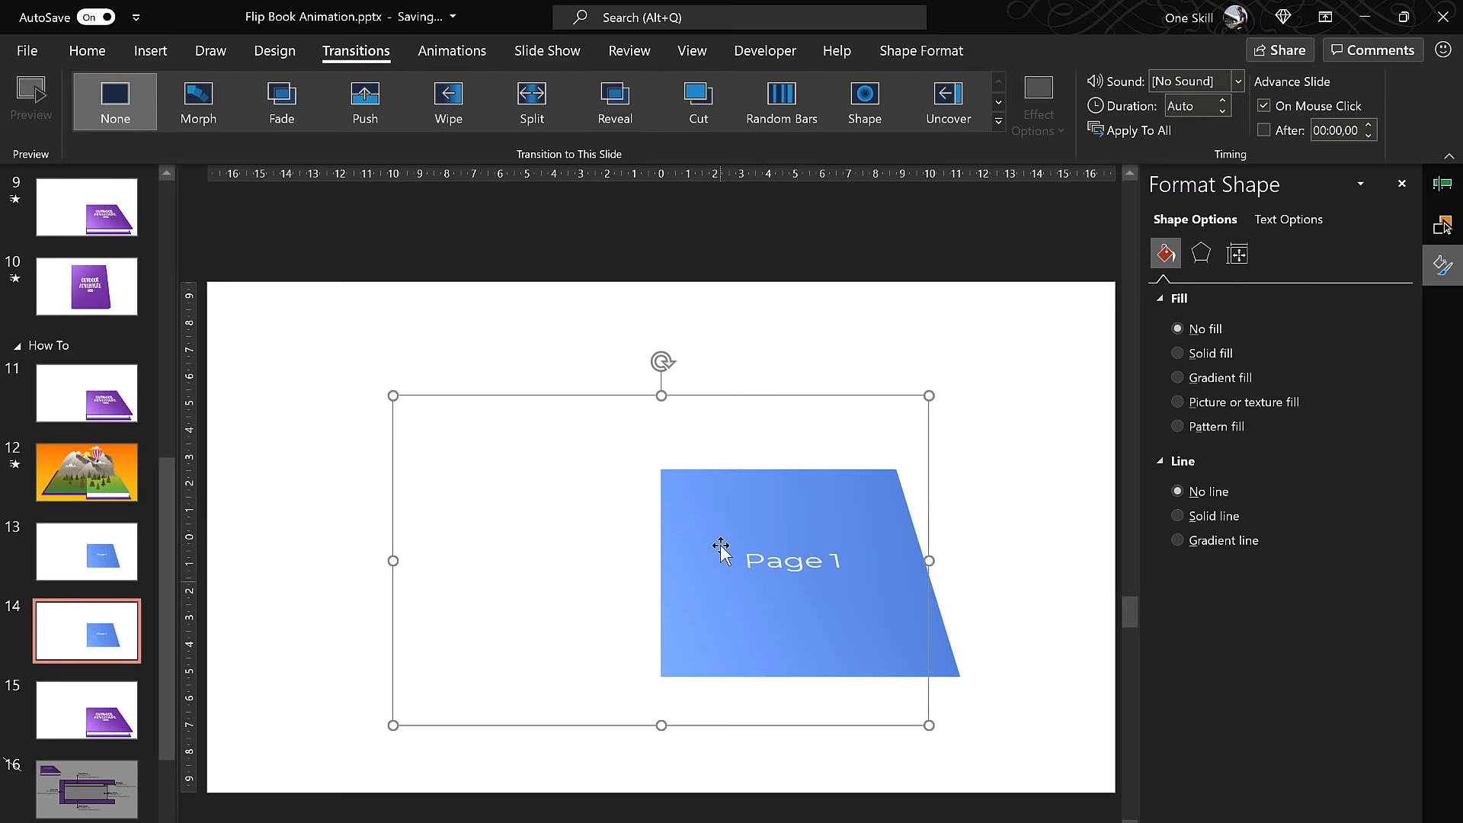
# Step: Select the Page 1 sheet on slide 14 to flip it over
pyautogui.click(1200, 253)
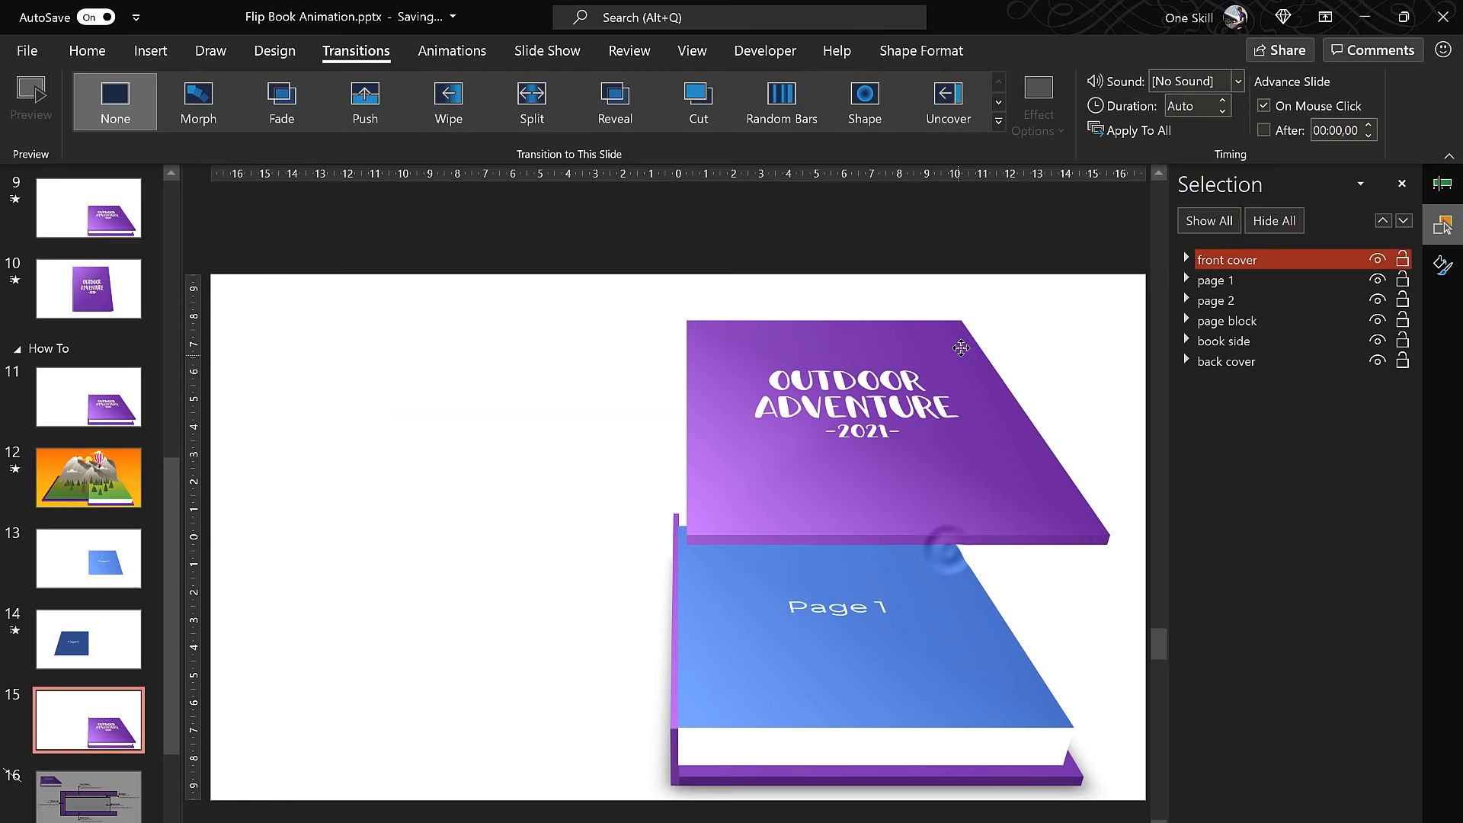
# Step: Select the front cover, lower it onto the page block, then deselect the parts
pyautogui.click(1217, 279)
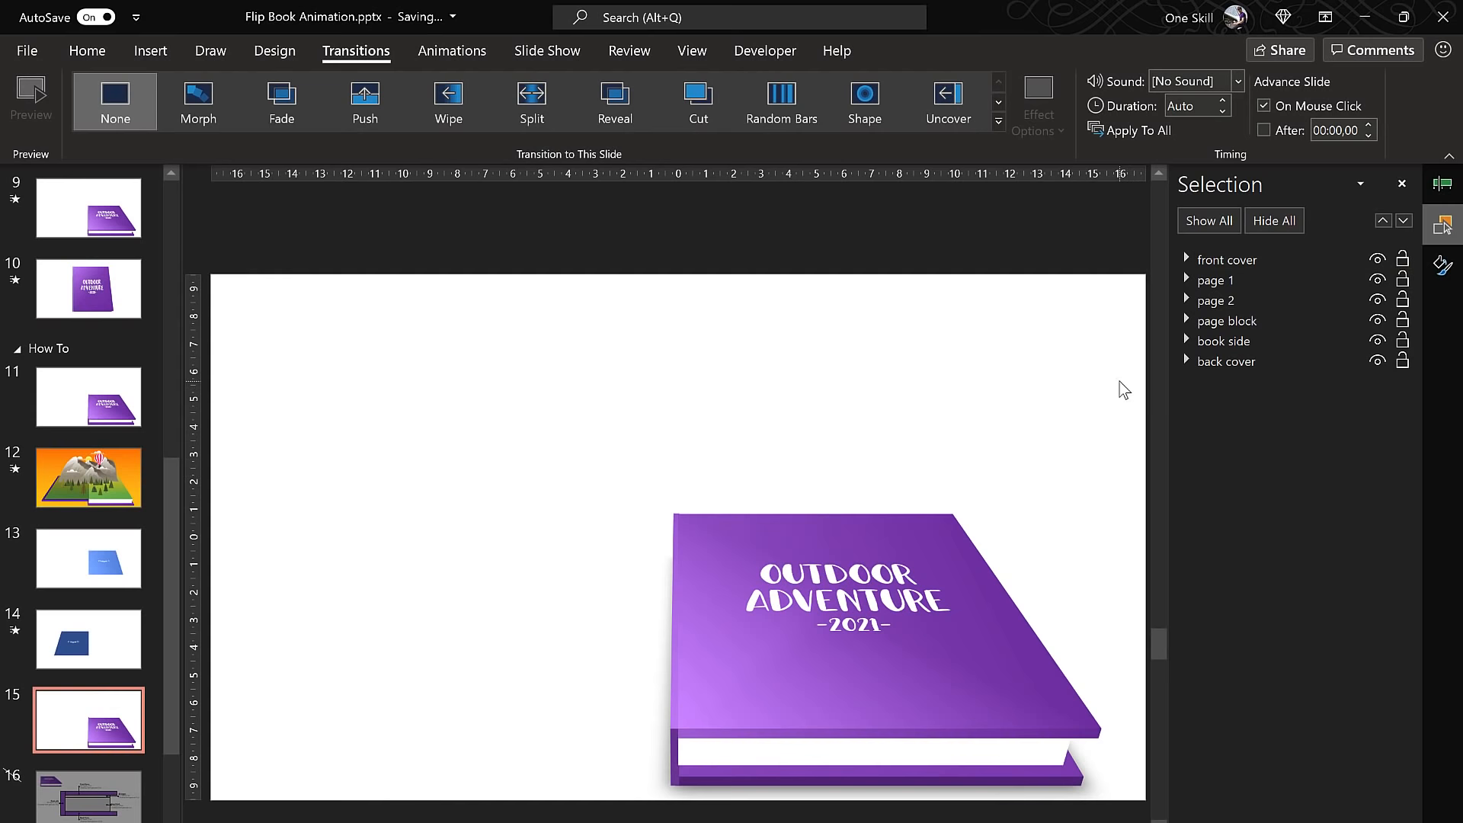
pyautogui.click(1227, 259)
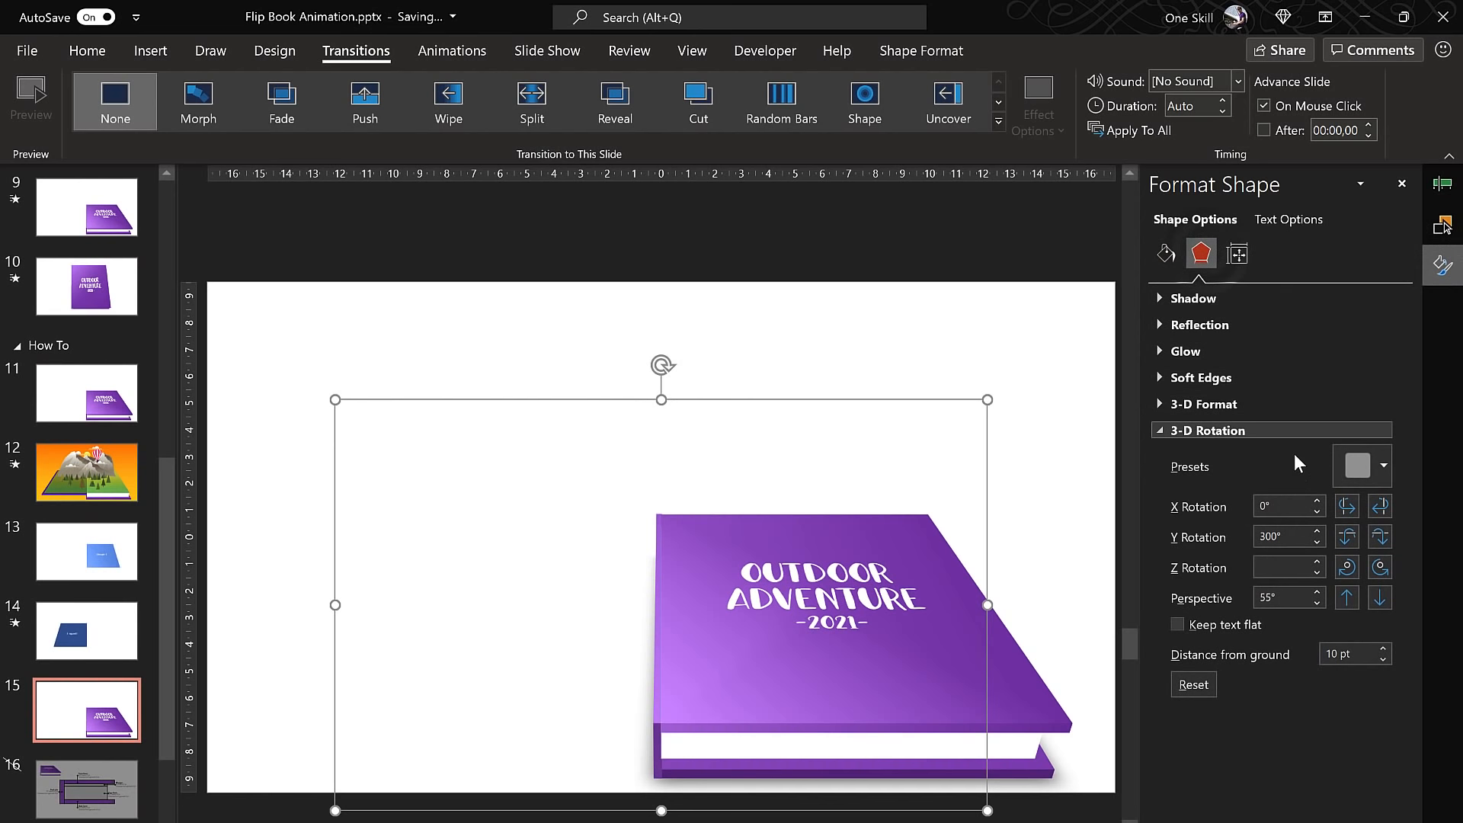
# Step: Select the closed book group on slide 15 to inspect its 3-D rotation
pyautogui.click(1204, 403)
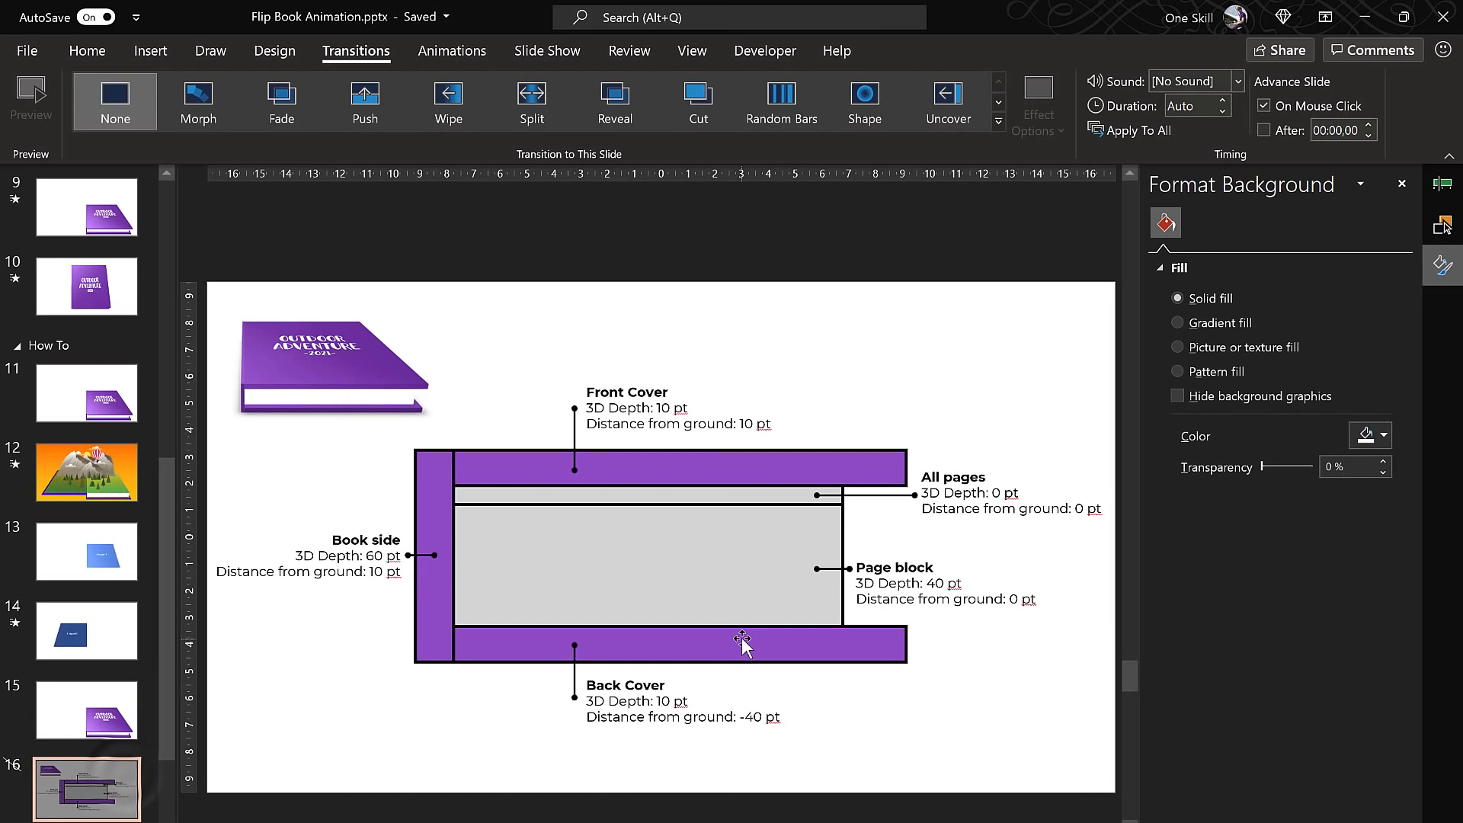
# Step: Select slide 16, the book-layer depth and distance-from-ground diagram
pyautogui.click(86, 710)
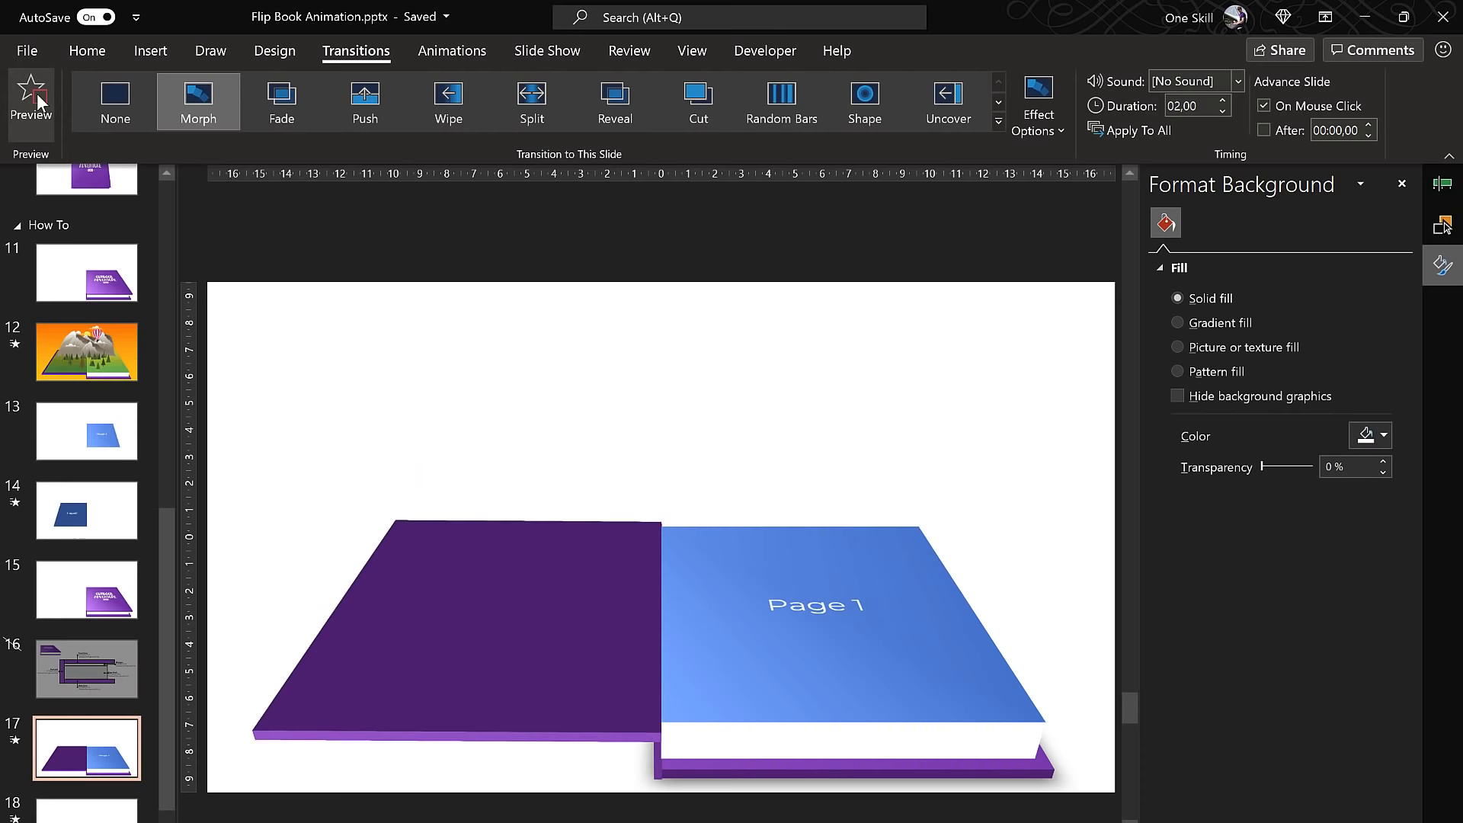
# Step: Play the two-second Morph that opens the front cover beside Page 1
pyautogui.click(86, 589)
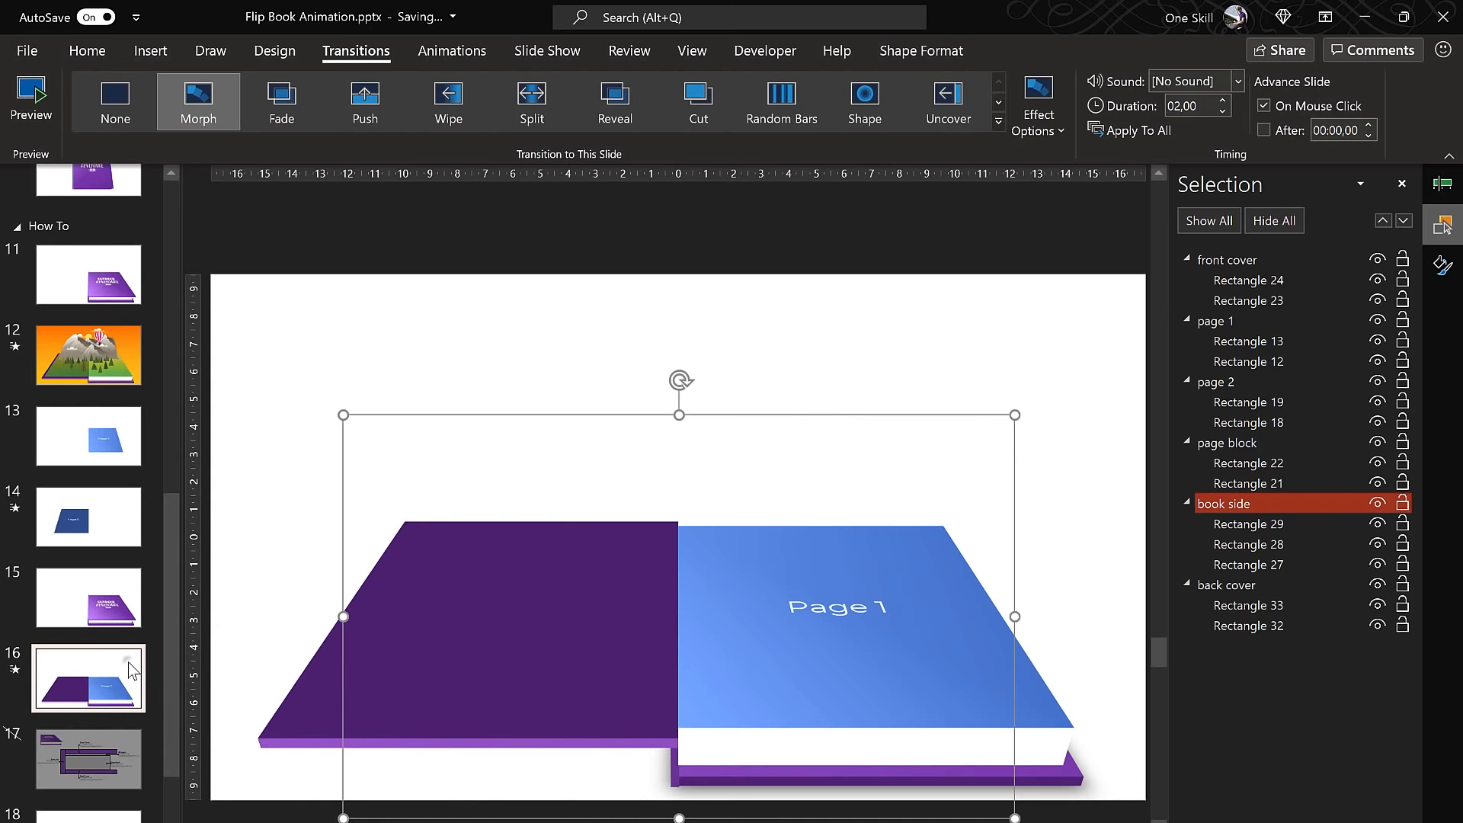
# Step: Select the open-cover slide thumbnail to move it ahead of the layer diagram slide
pyautogui.click(1248, 421)
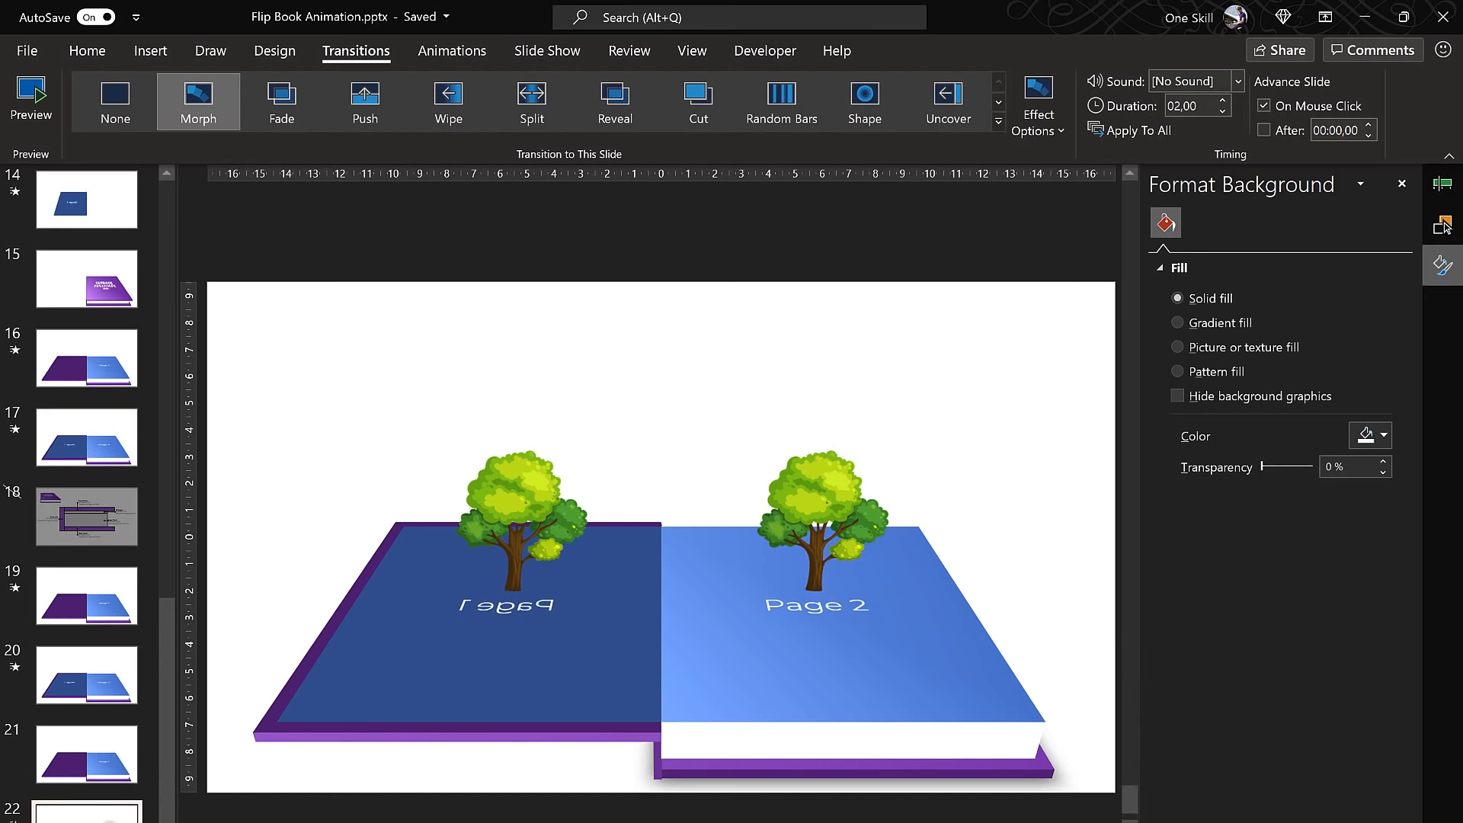
# Step: Preview the Morph twice to watch Page 1 flip and trees pop up, then return to earlier slides
pyautogui.click(30, 93)
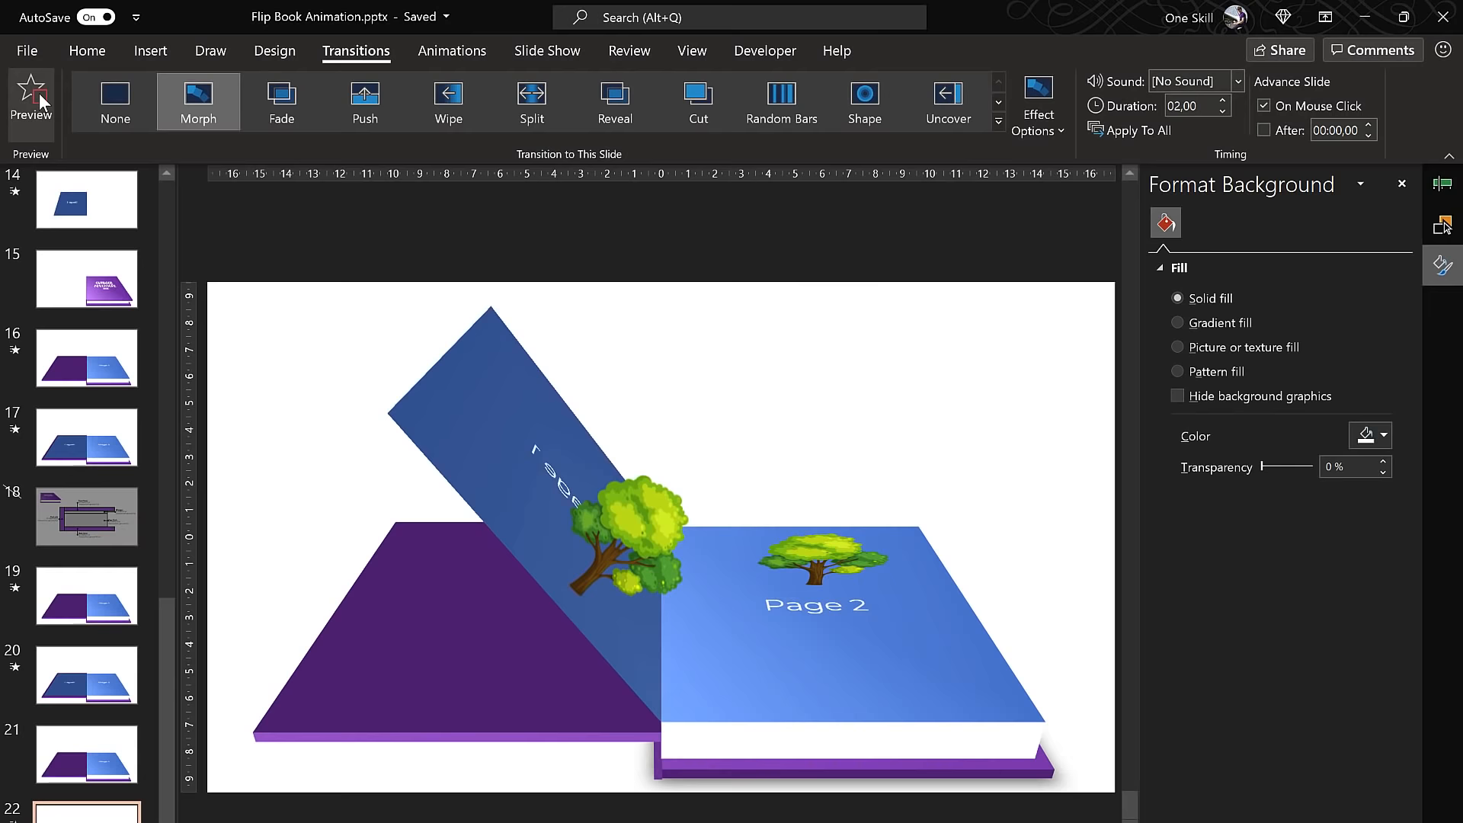
pyautogui.click(31, 93)
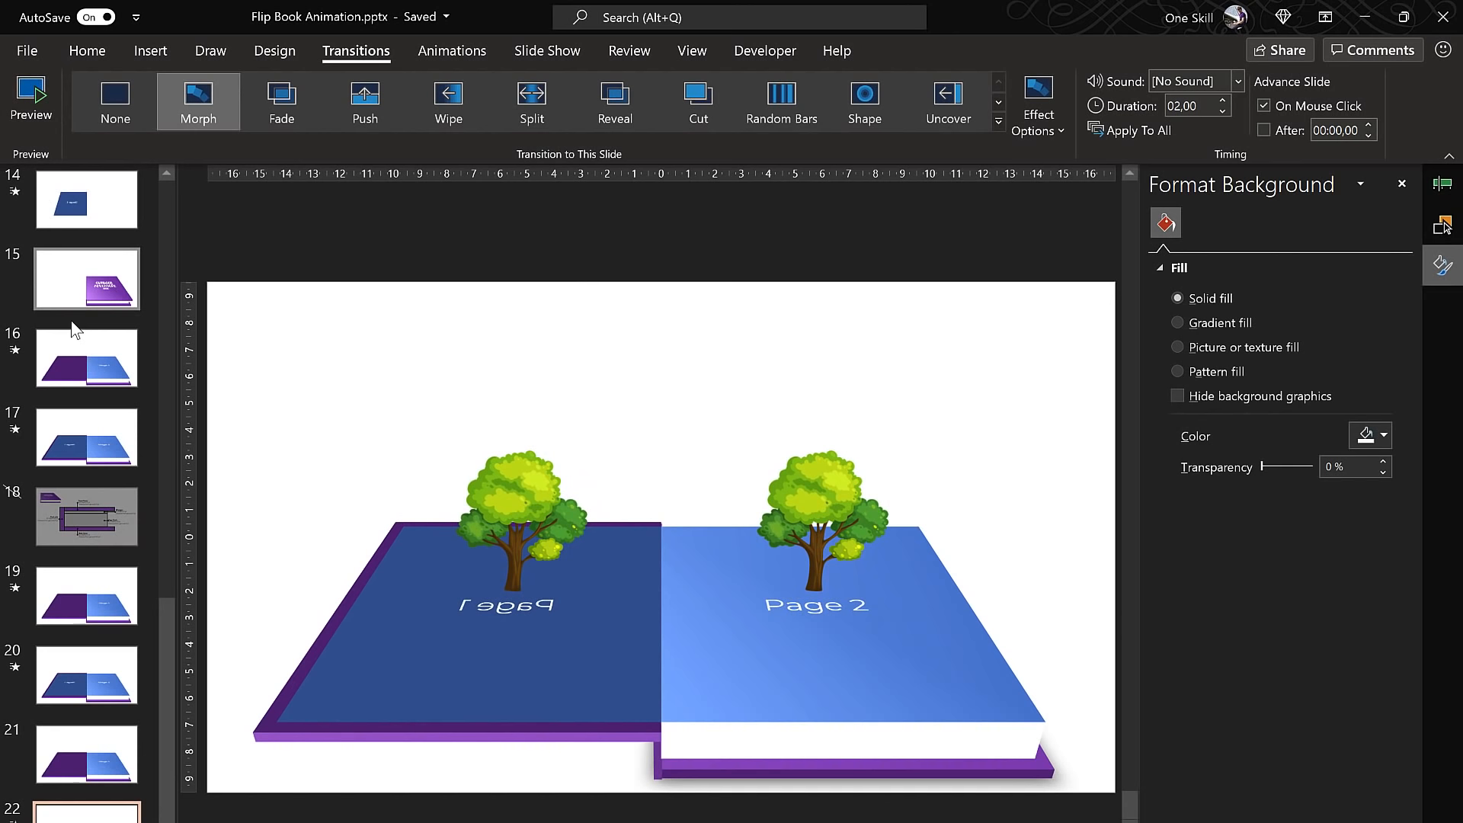
pyautogui.click(822, 508)
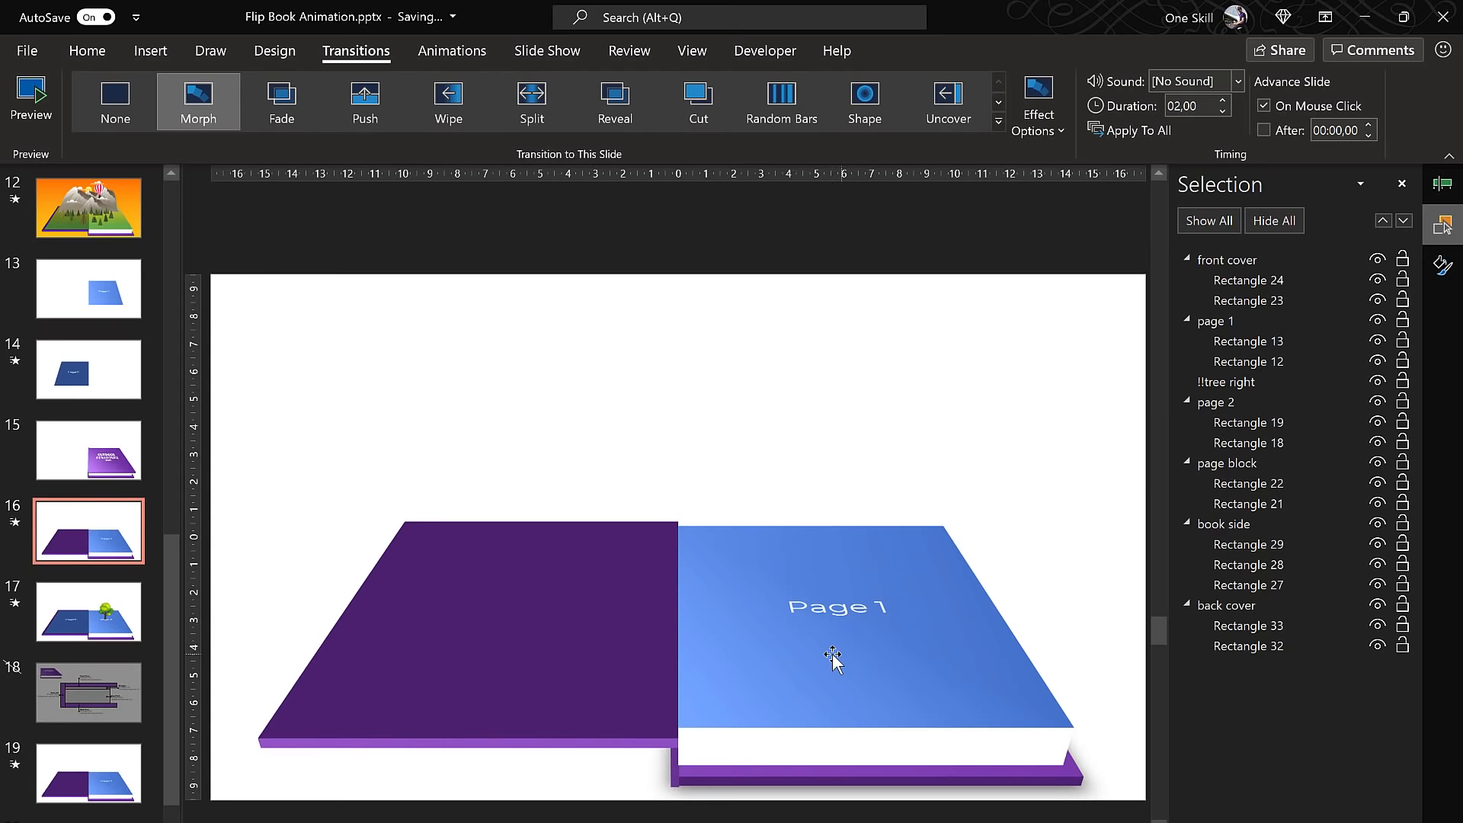
# Step: Preview the Morph to see !!tree right rise on Page 2 as Page 1 flips
pyautogui.click(31, 93)
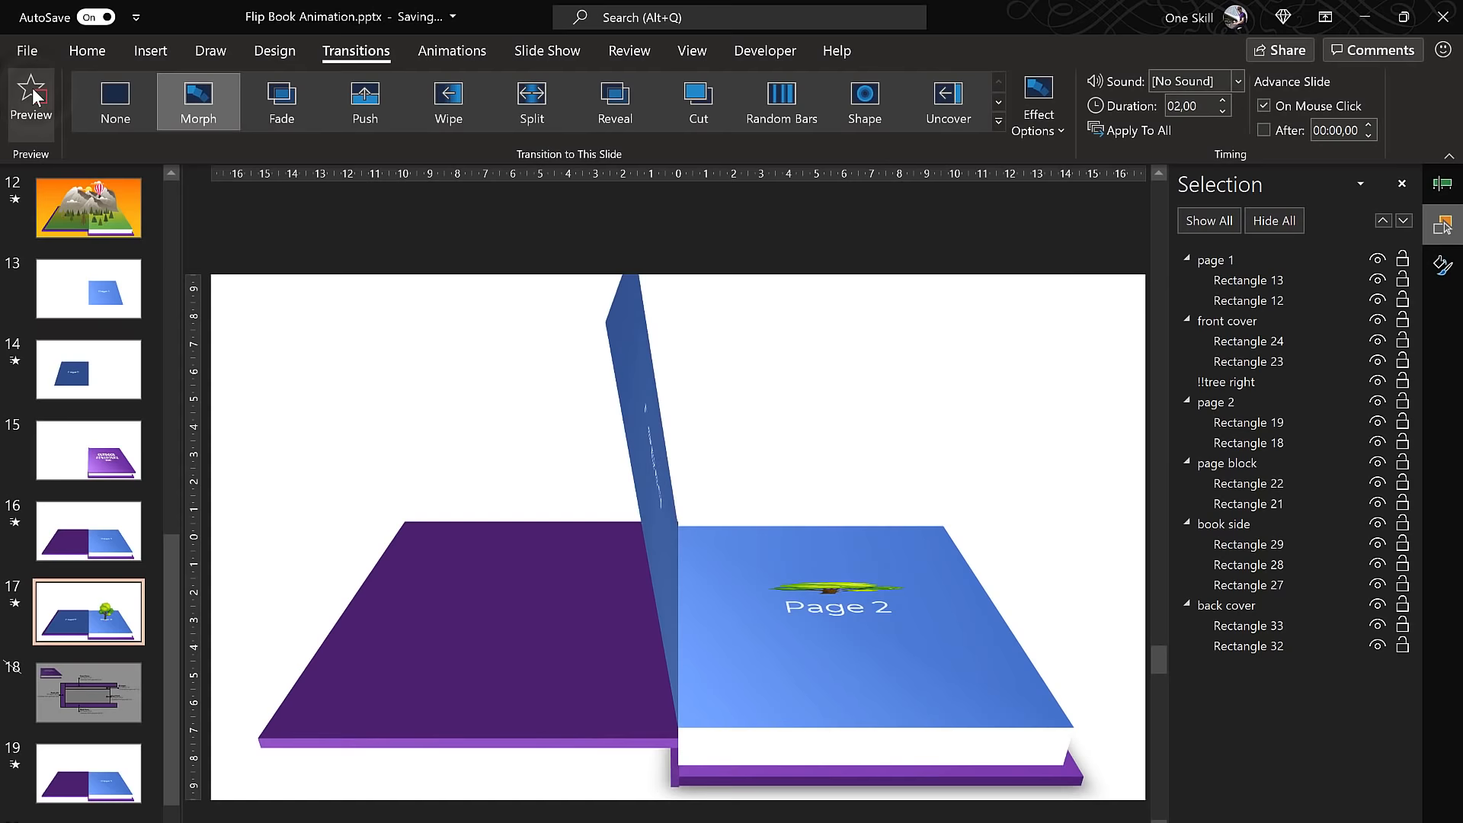
pyautogui.click(30, 91)
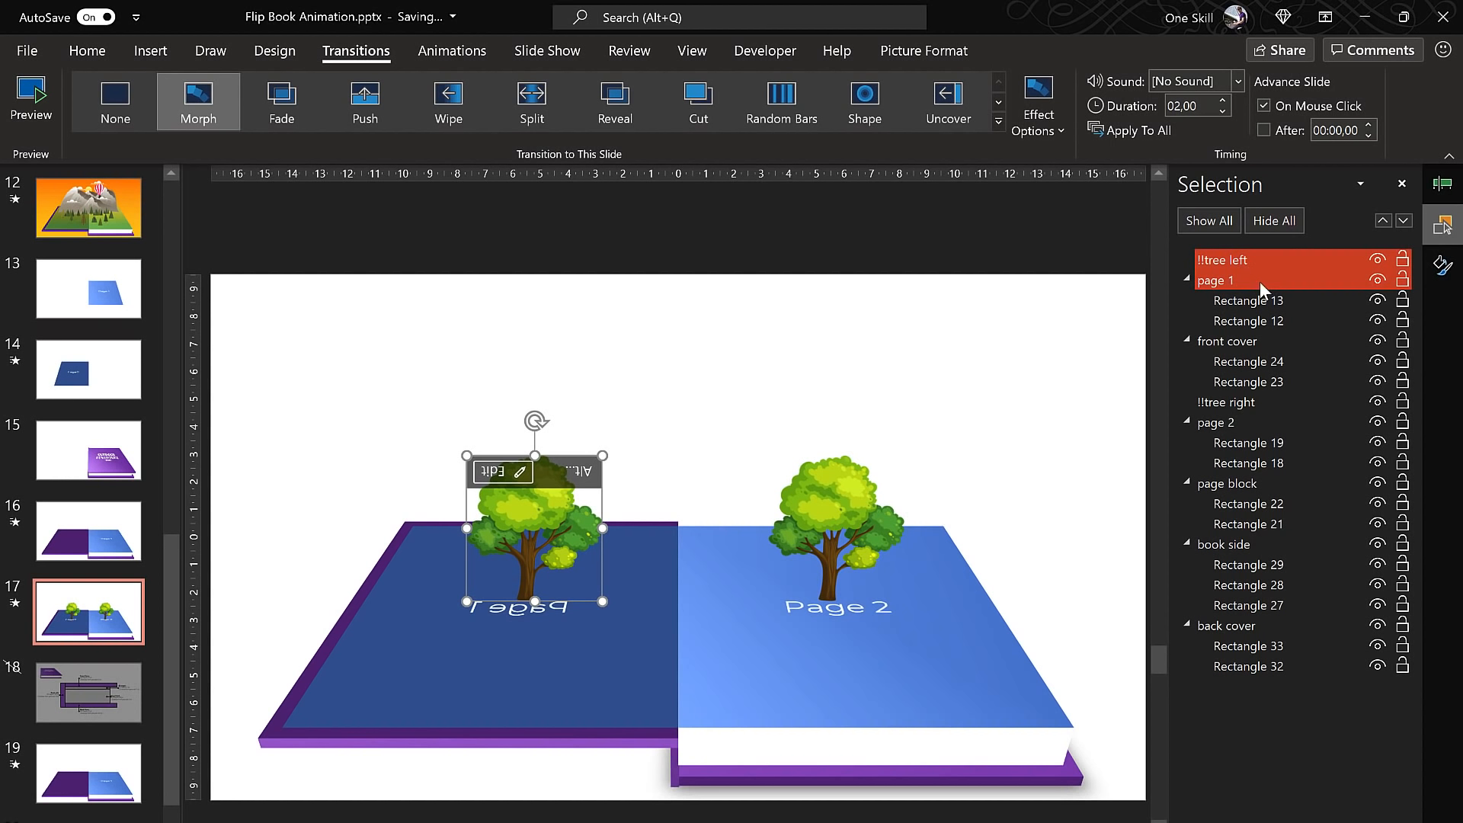
# Step: Group-select !!tree left with Page 1, then preview both trees standing up after the flip
pyautogui.click(1219, 280)
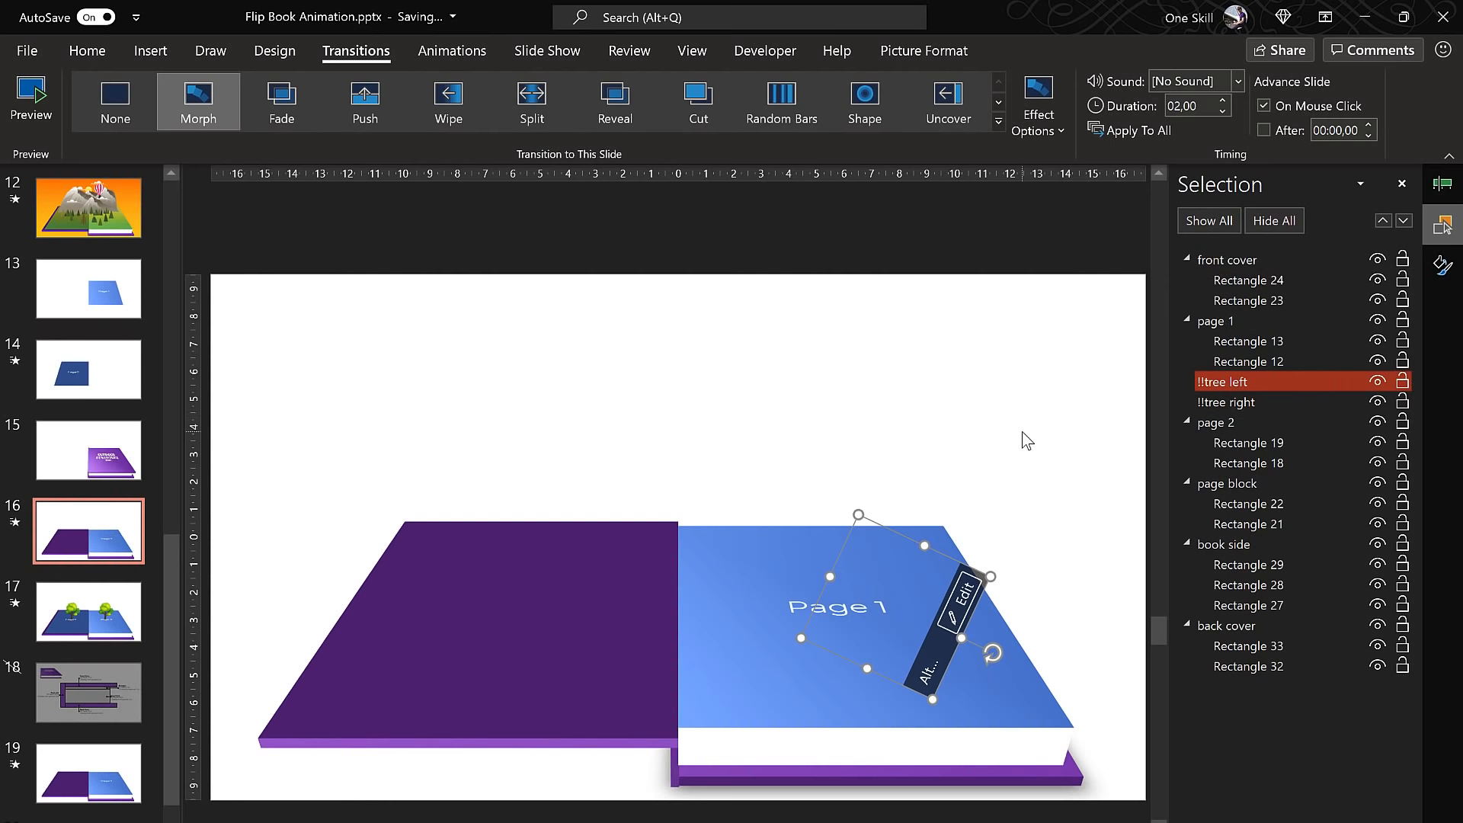
pyautogui.click(30, 93)
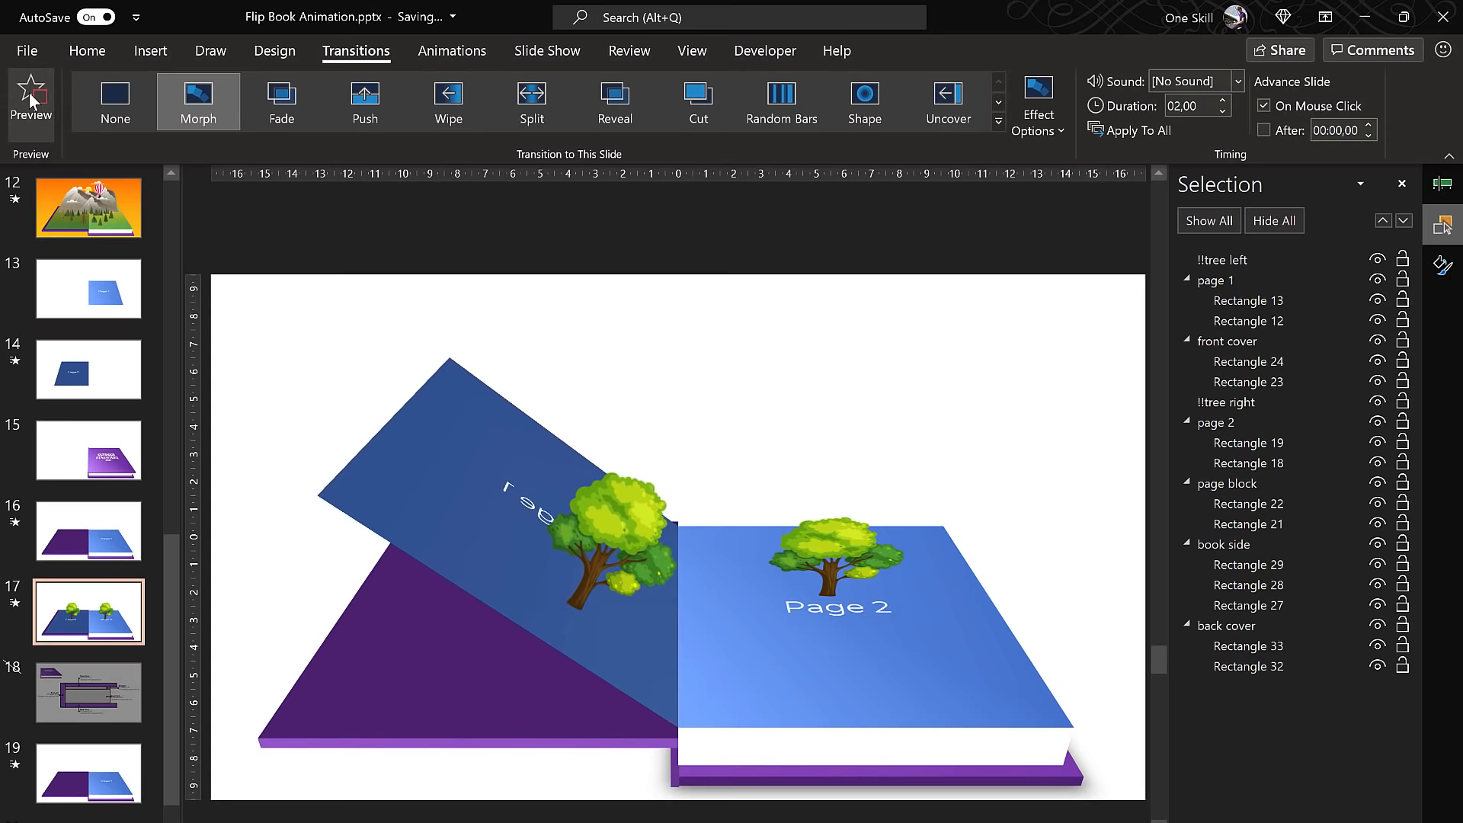
pyautogui.click(30, 93)
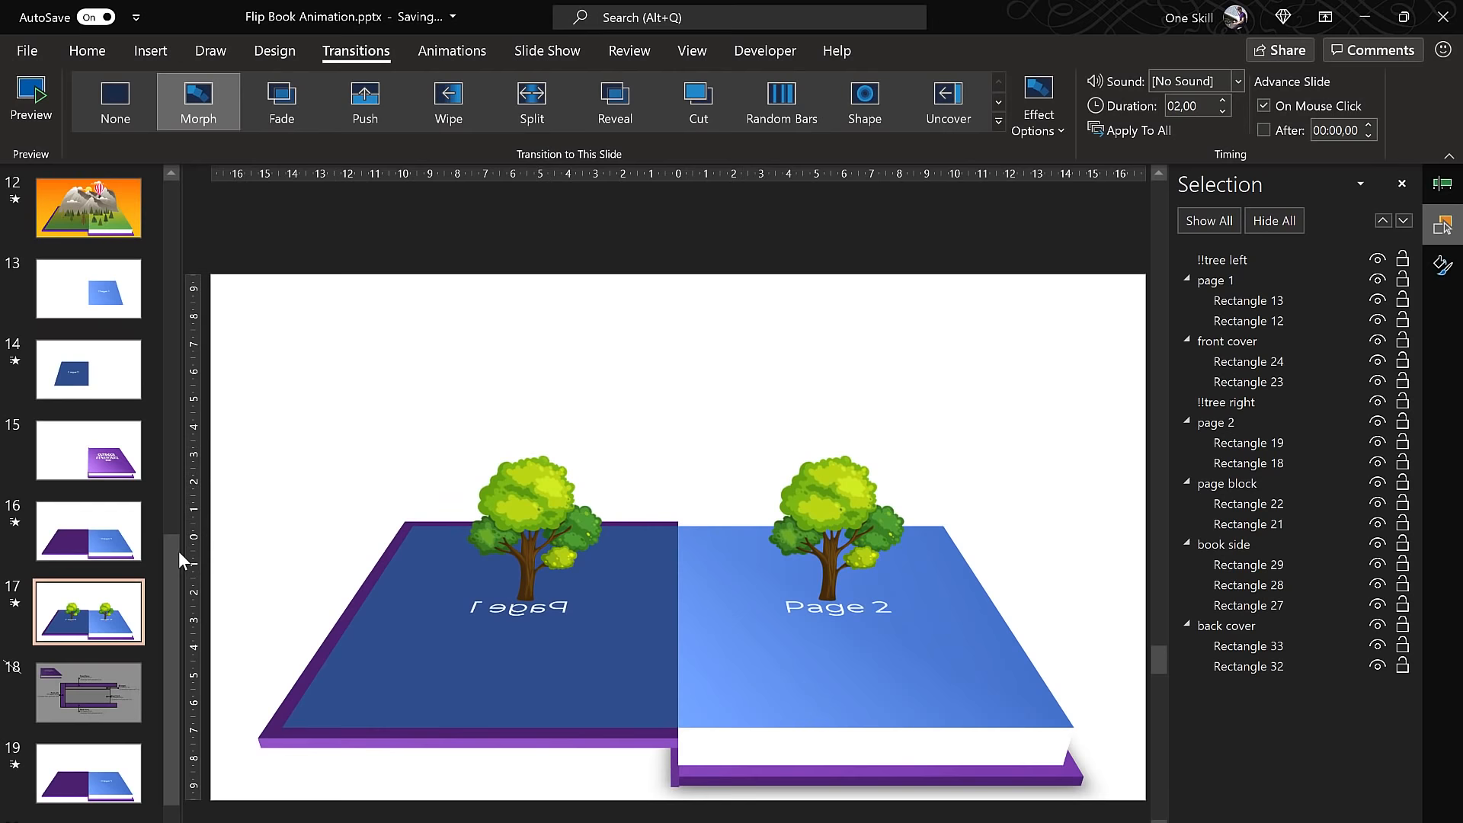